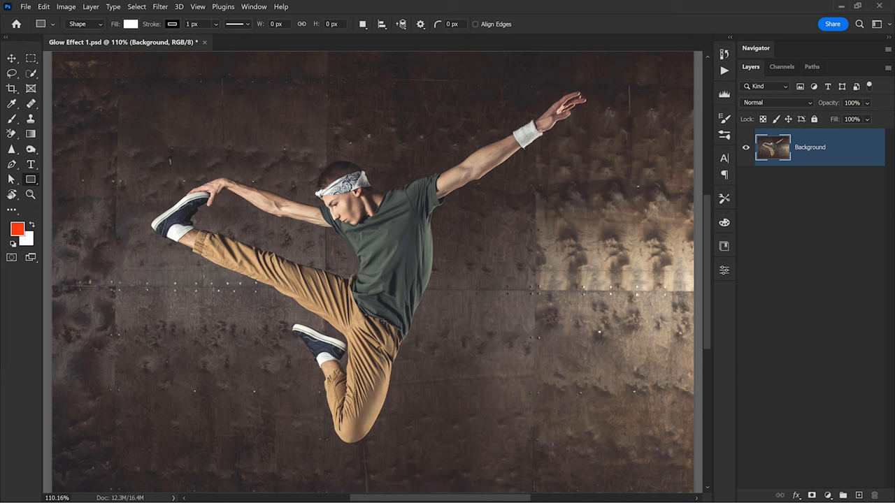
- Choose the Ellipse Tool from the shape tools flyout
click(31, 179)
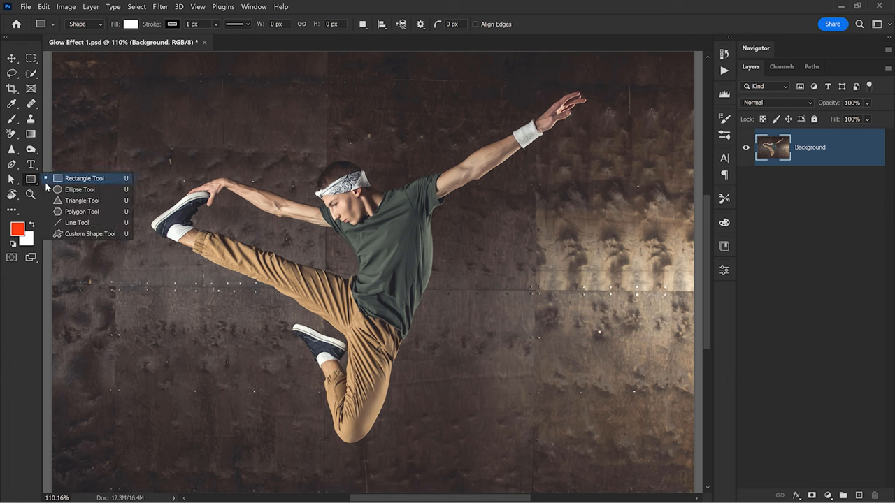
click(83, 178)
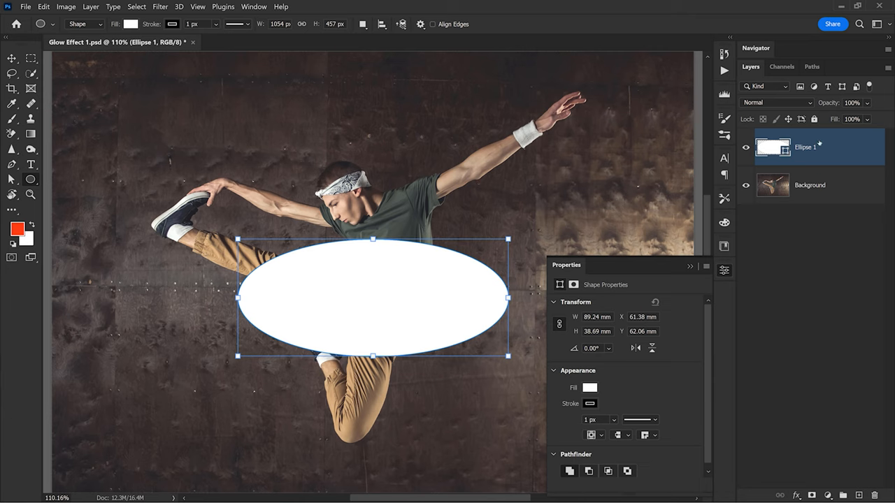
mouse_move(842, 152)
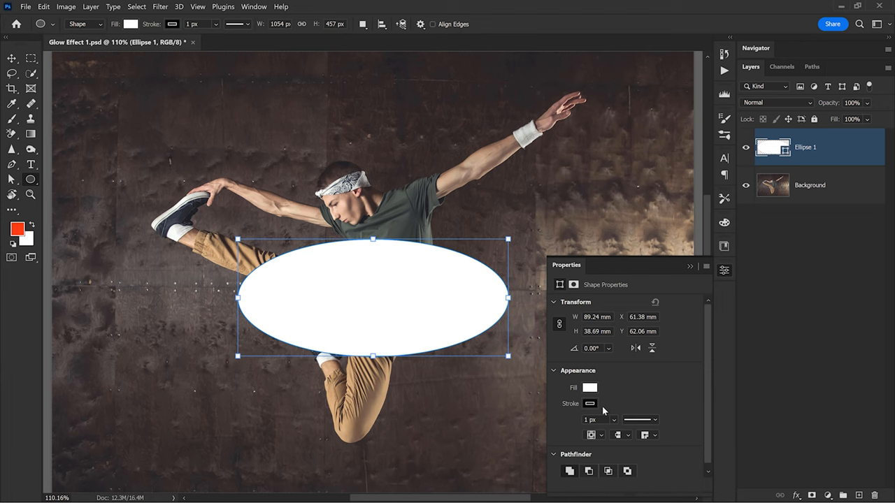
mouse_move(727, 275)
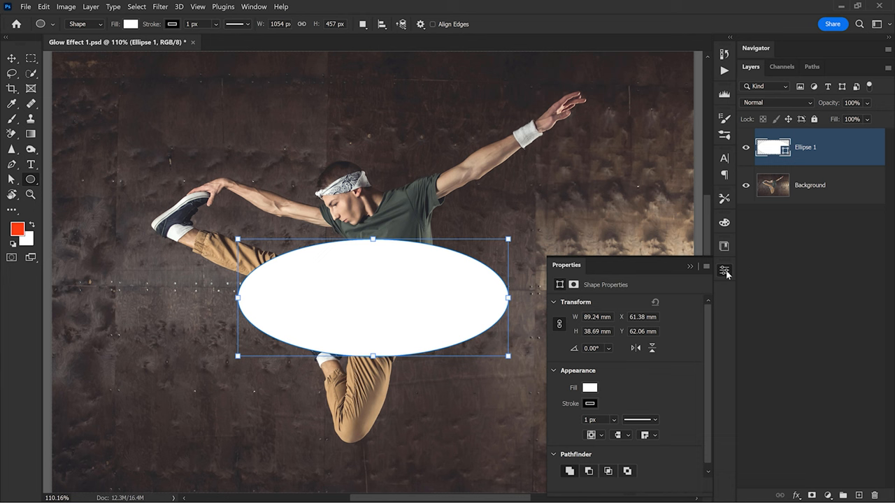
mouse_move(724, 267)
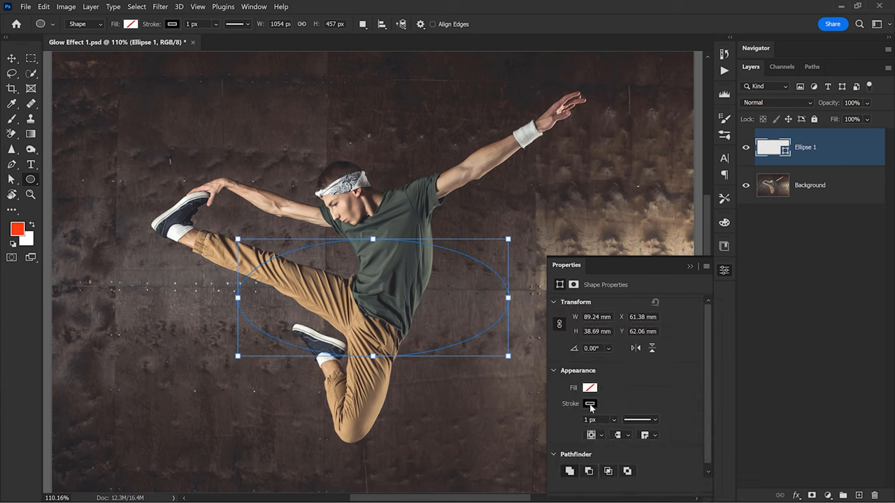
- Give the ellipse a white stroke about 37 px wide and rotate it into a tilted ring
click(589, 404)
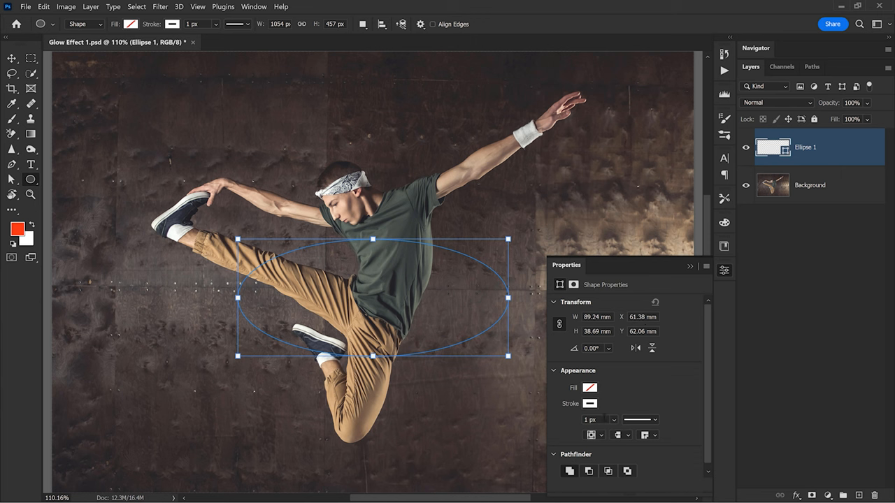
drag(590, 435, 632, 435)
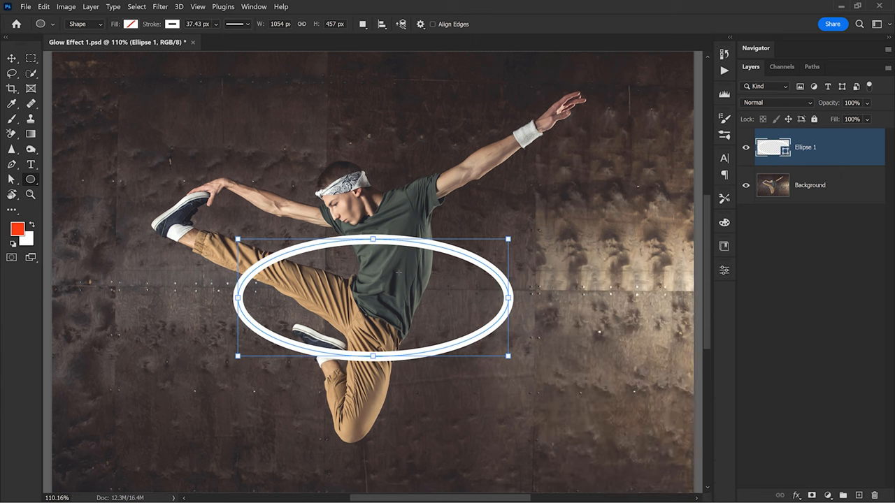
key(ctrl+t)
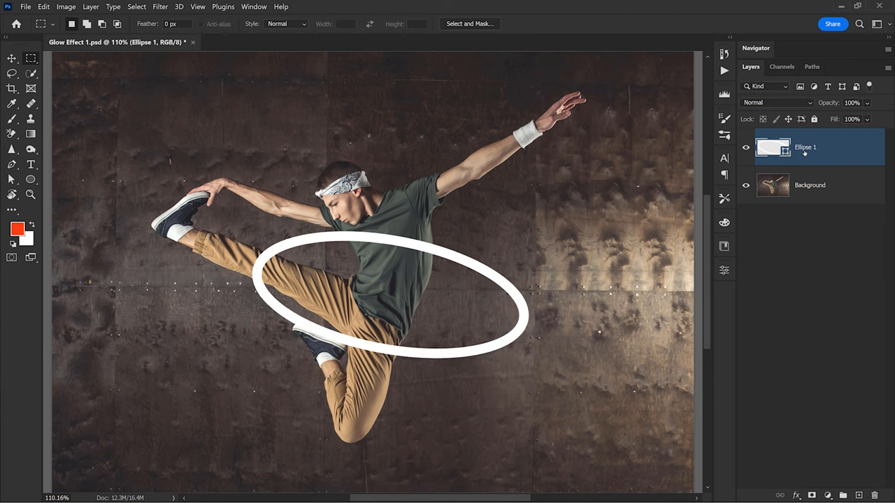
- Rename the ellipse layer to 'Neon Tube' and zoom in on the dancer's upper body
double_click(806, 146)
text(Neon Tube)
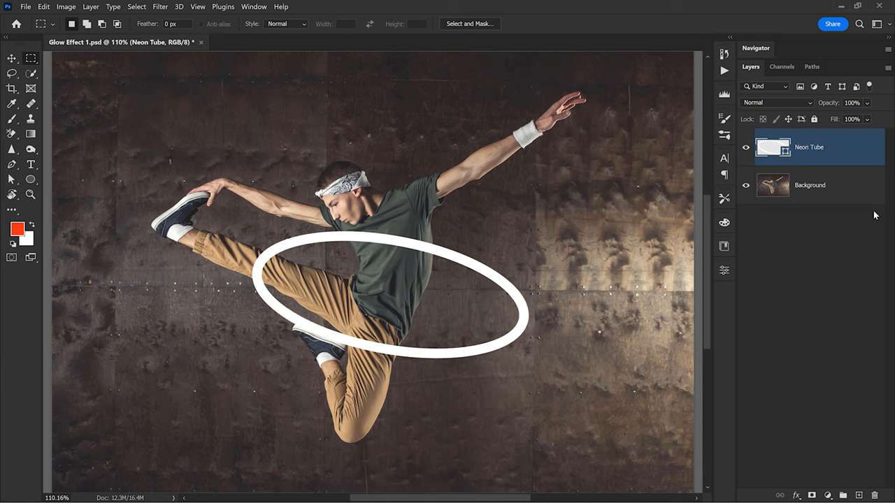
mouse_move(839, 241)
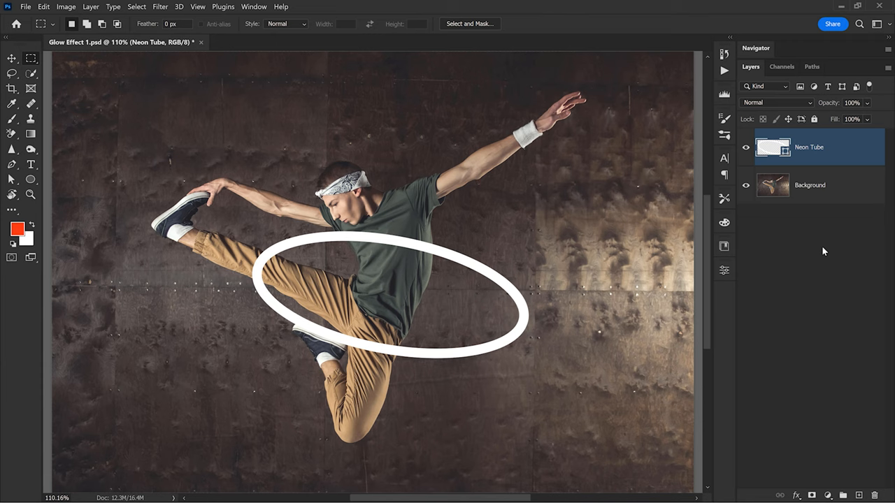
mouse_move(801, 289)
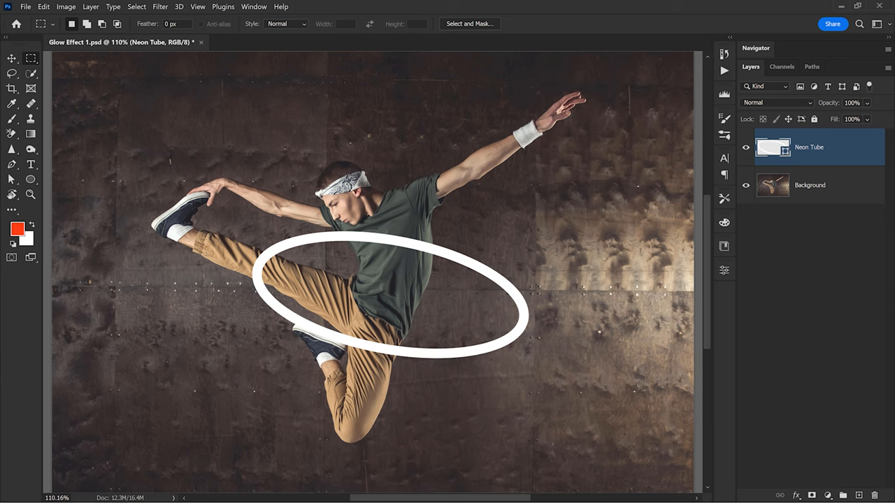
drag(326, 212, 453, 278)
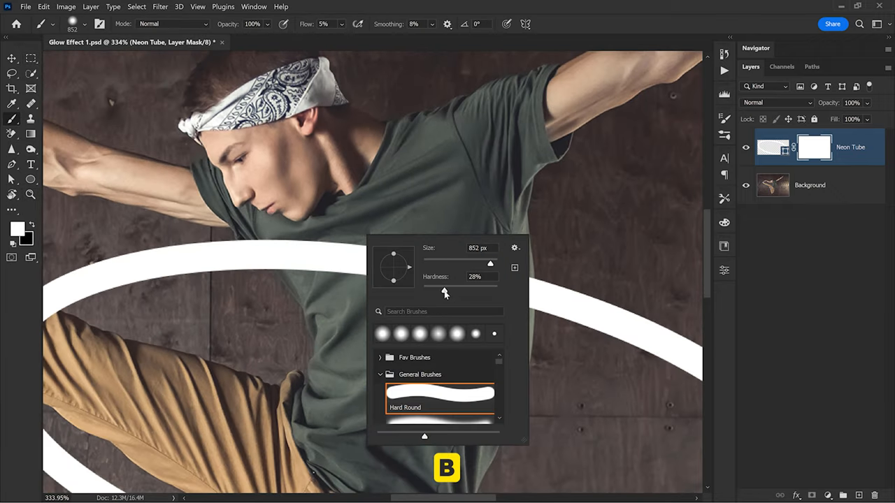
- With a small hard brush, paint the mask black where the ring passes behind the shirt
drag(445, 291, 491, 291)
text(47)
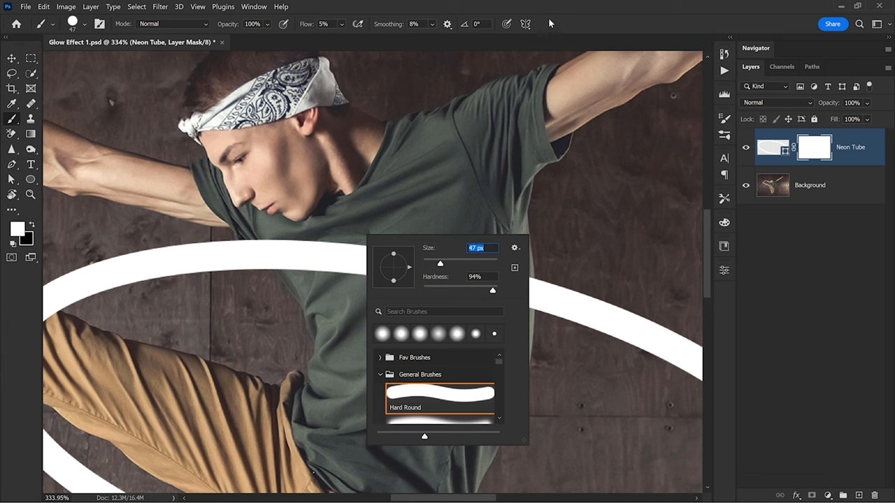
click(852, 102)
text(29)
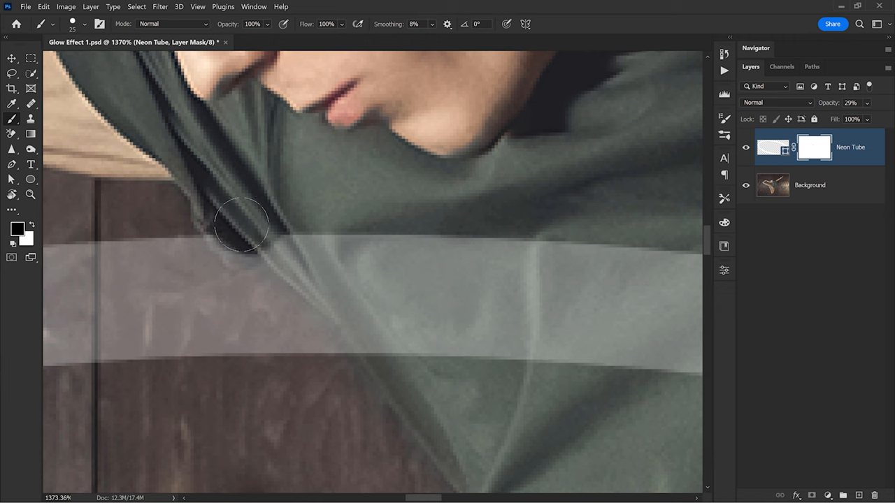
drag(241, 224, 315, 252)
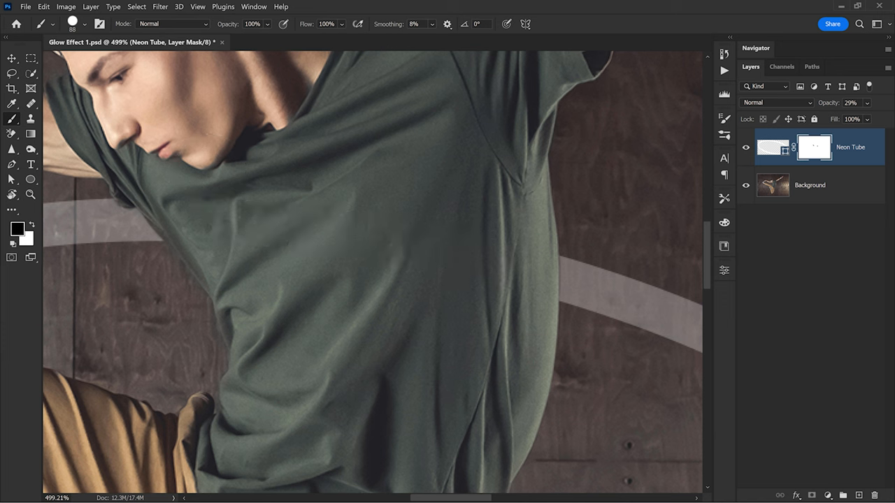
mouse_move(426, 252)
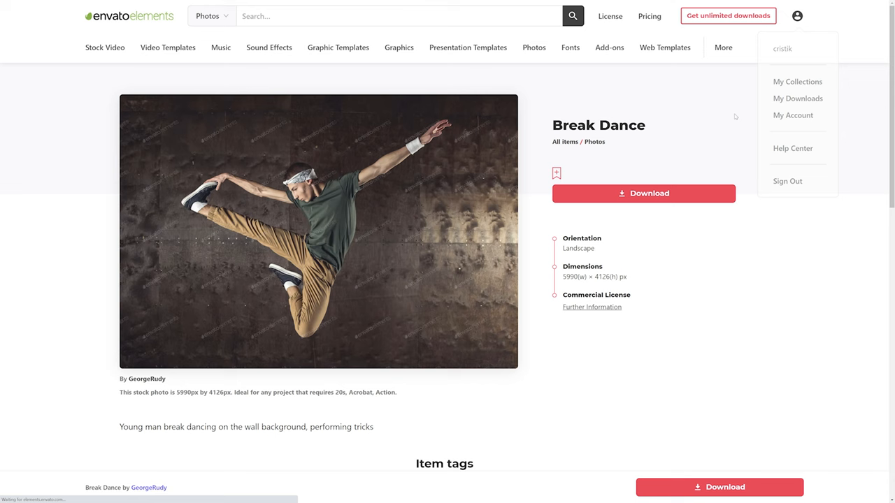
click(796, 16)
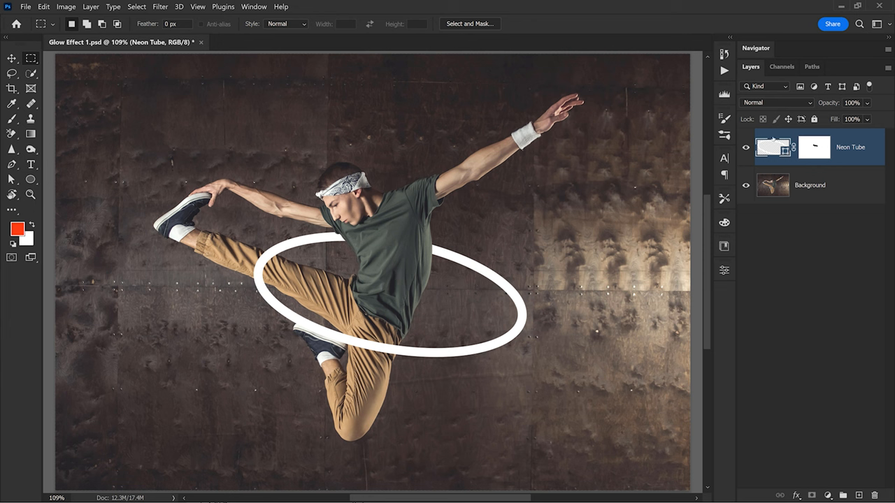
- Hide Neon Tube and quick-select the dancer on the Background layer
click(745, 147)
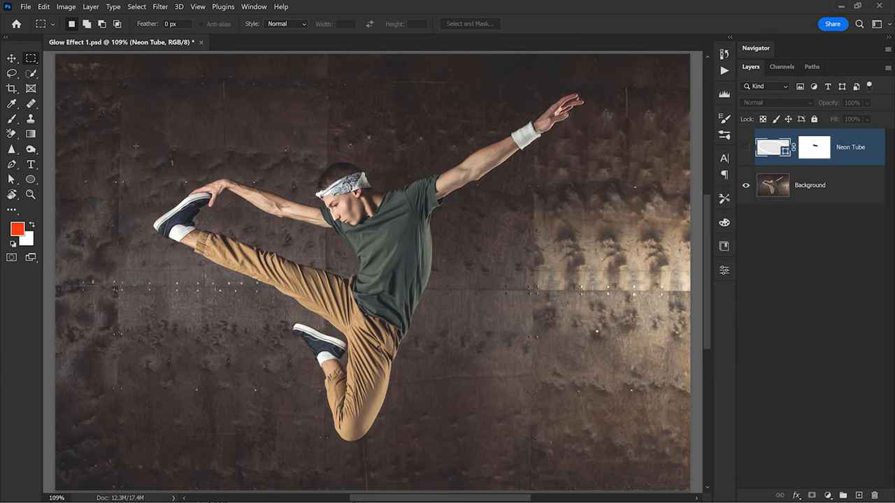
click(12, 73)
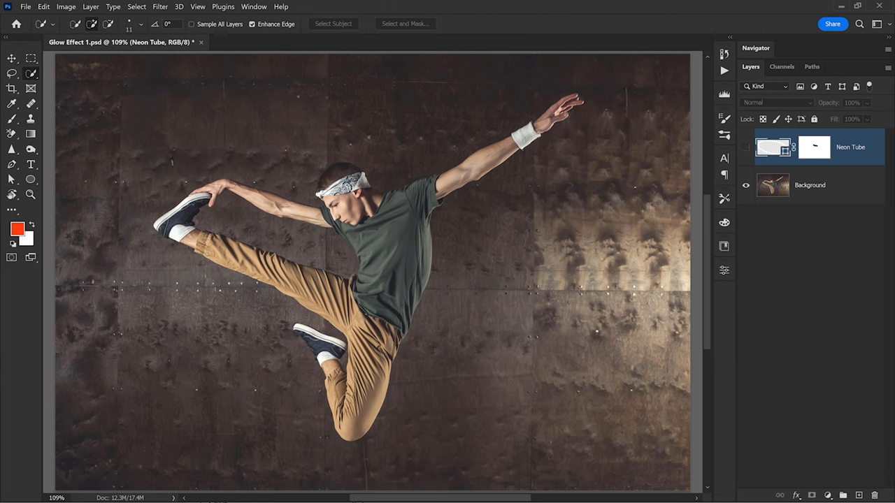
click(12, 74)
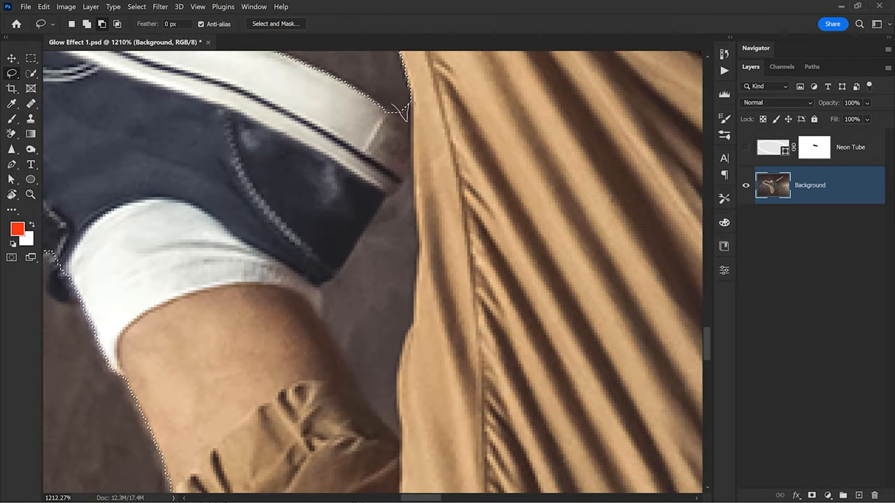
key(alt)
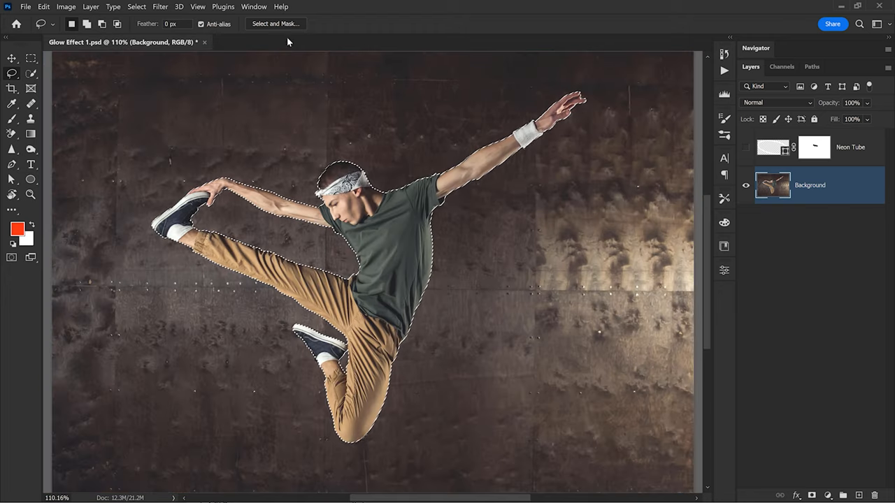
- In Select and Mask, brush-refine the hair edges, set Smooth 1, and output to selection
click(276, 23)
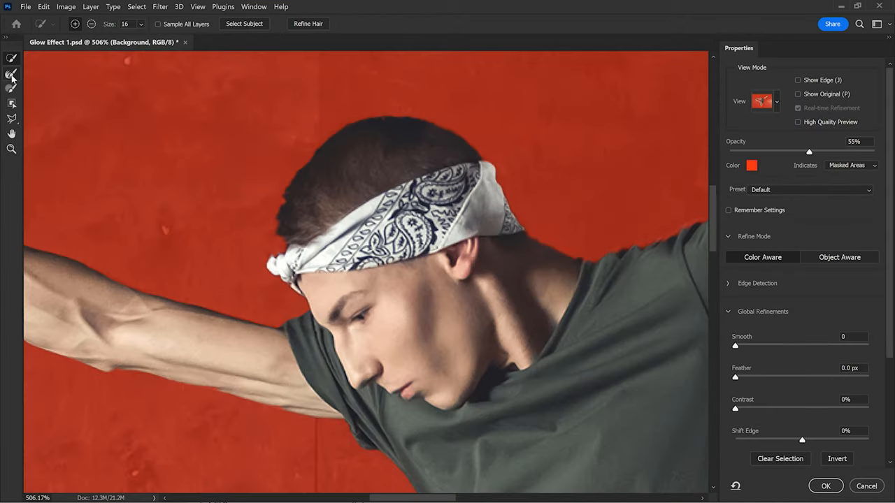
click(11, 76)
text(1)
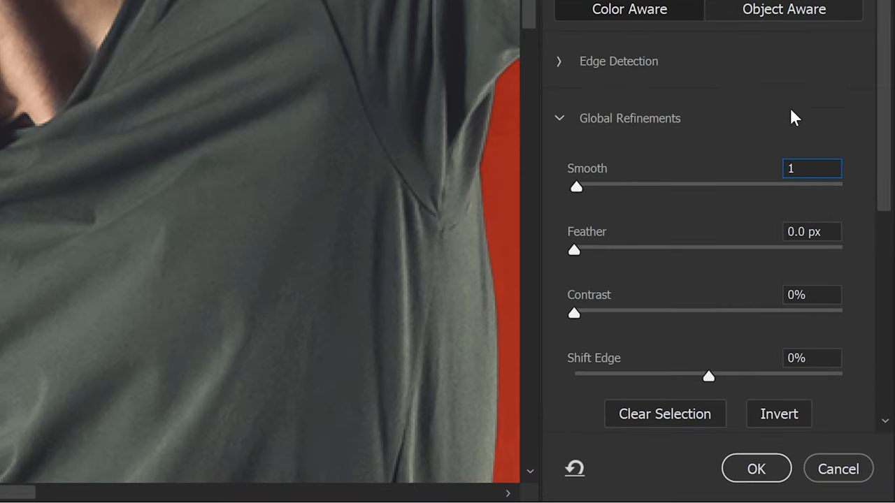
scroll(down, 3)
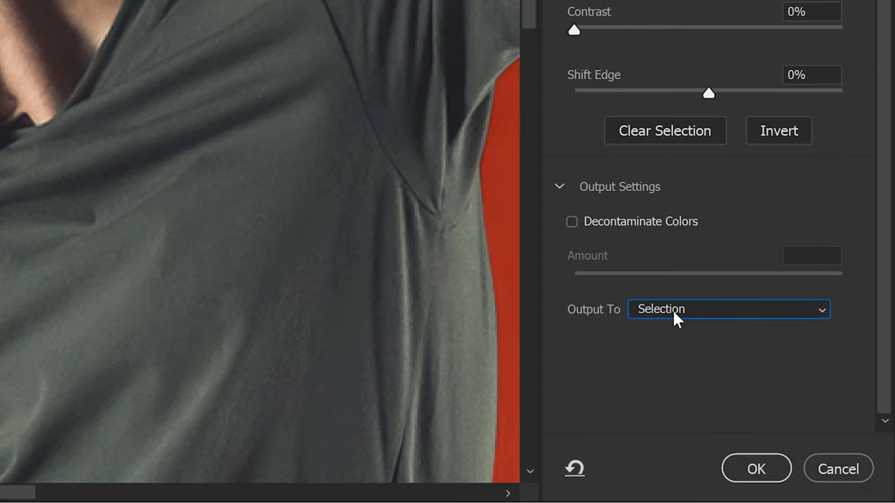
click(755, 469)
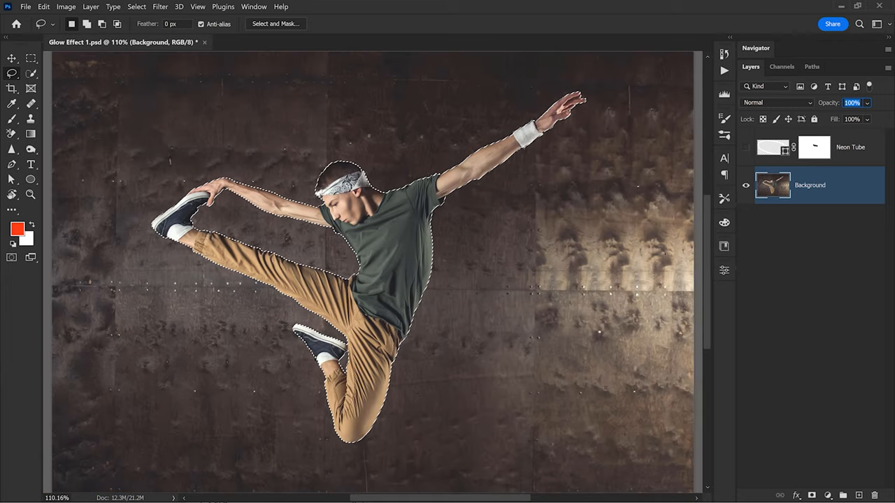
- Copy the selected dancer onto Layer 1 and toggle the Background off and on to check the cutout
key(ctrl+j)
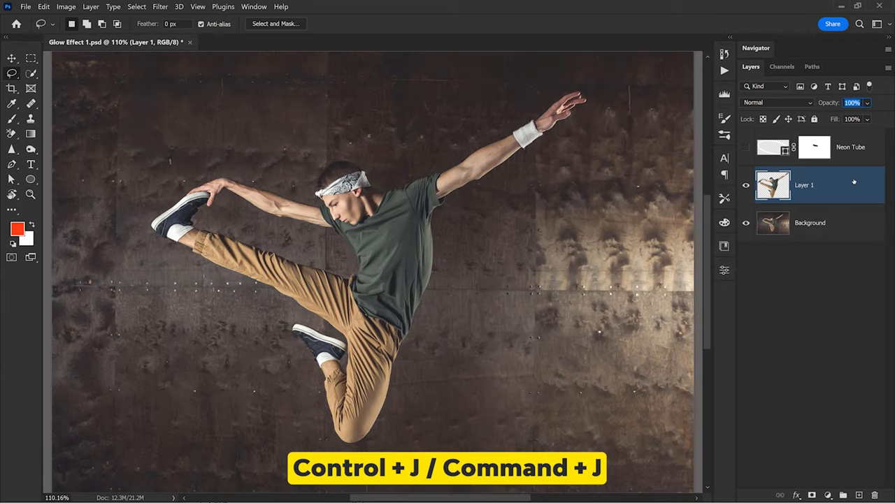
key(ctrl+j)
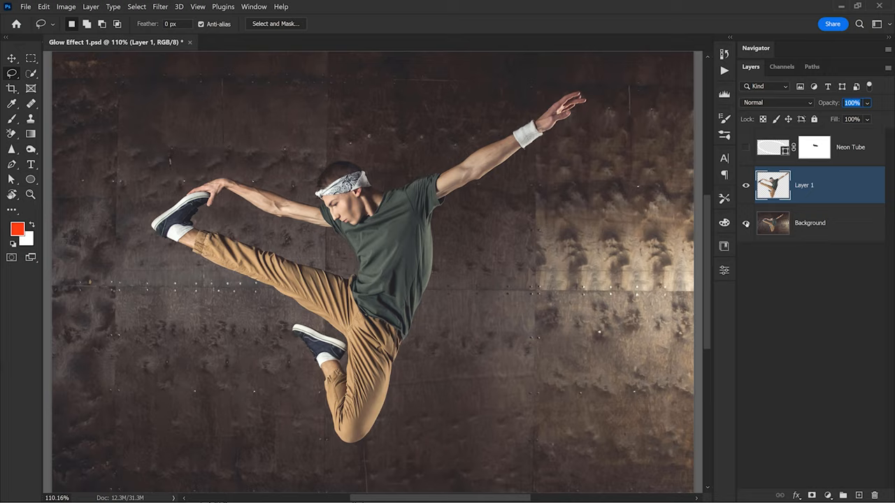
click(745, 222)
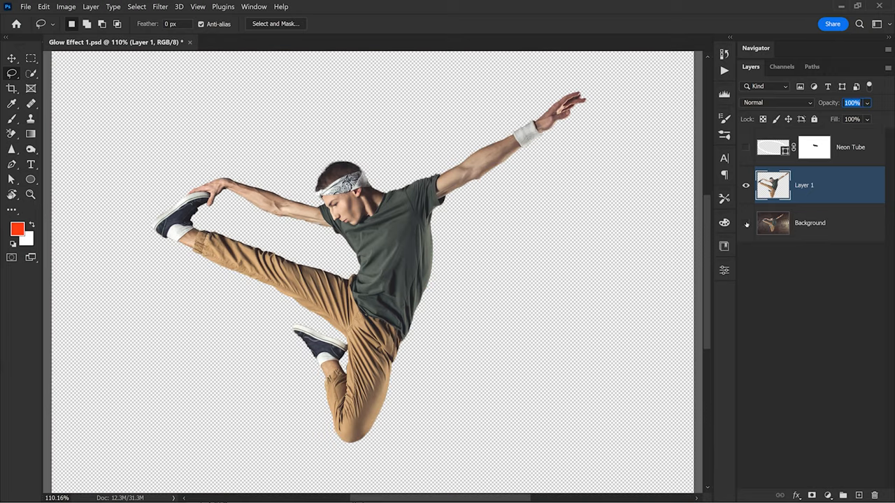
click(745, 223)
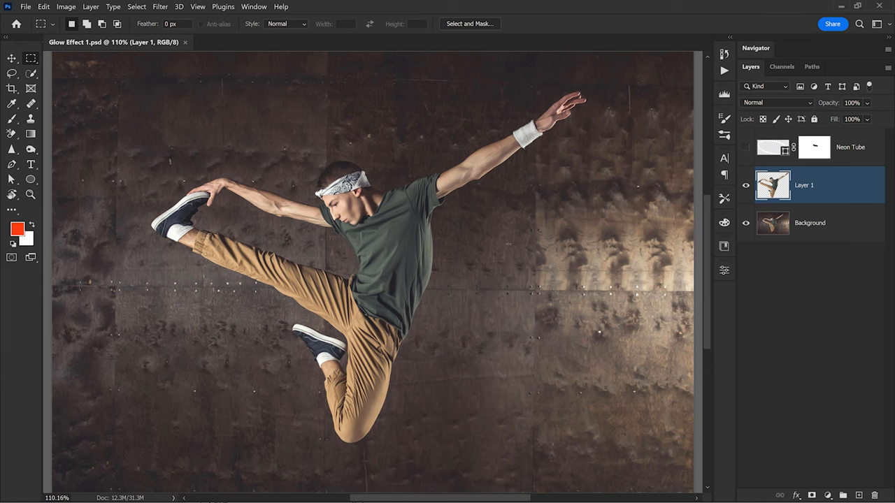
- Add Levels lowering output white and raising blue midtones, and show the copied Levels
click(830, 494)
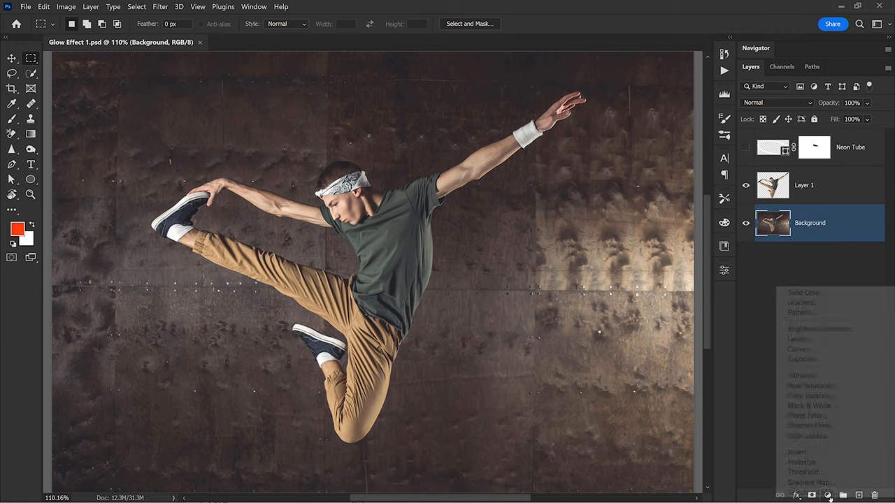
click(797, 338)
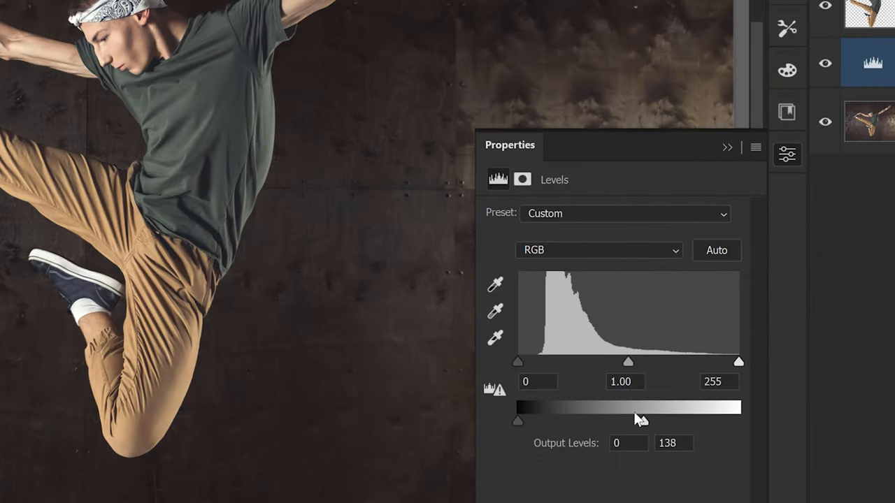
drag(636, 419, 591, 420)
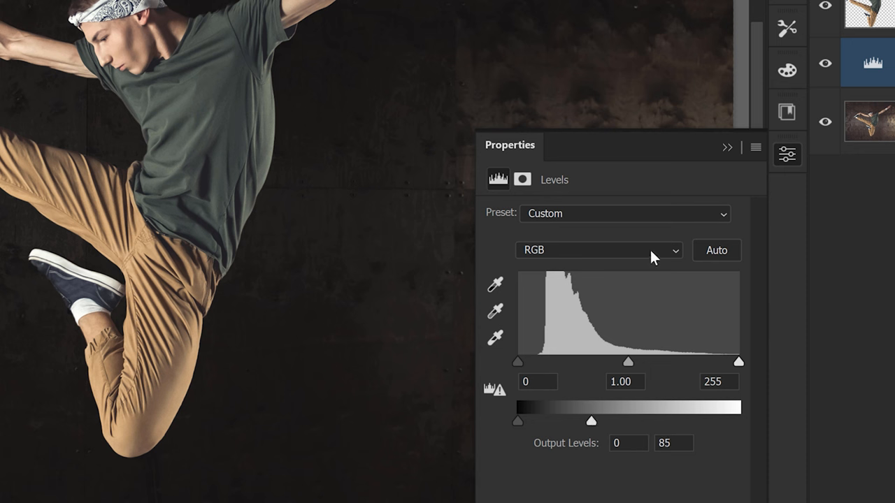
click(598, 250)
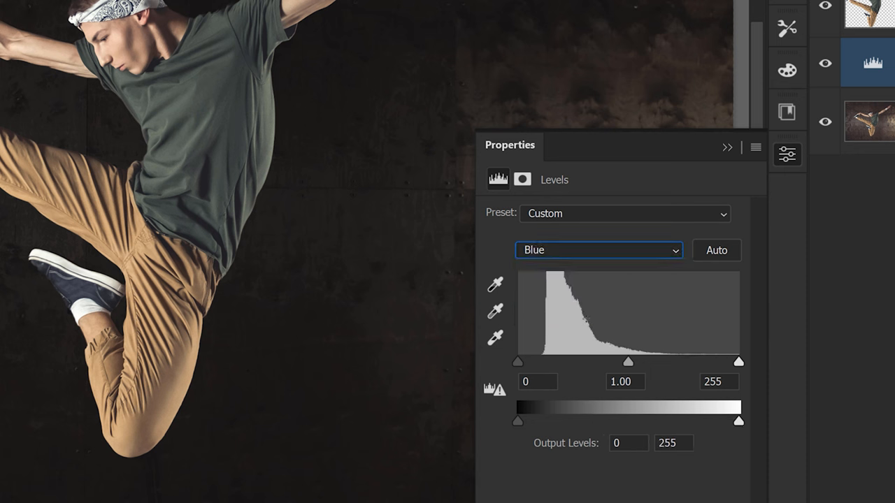
drag(627, 362, 613, 362)
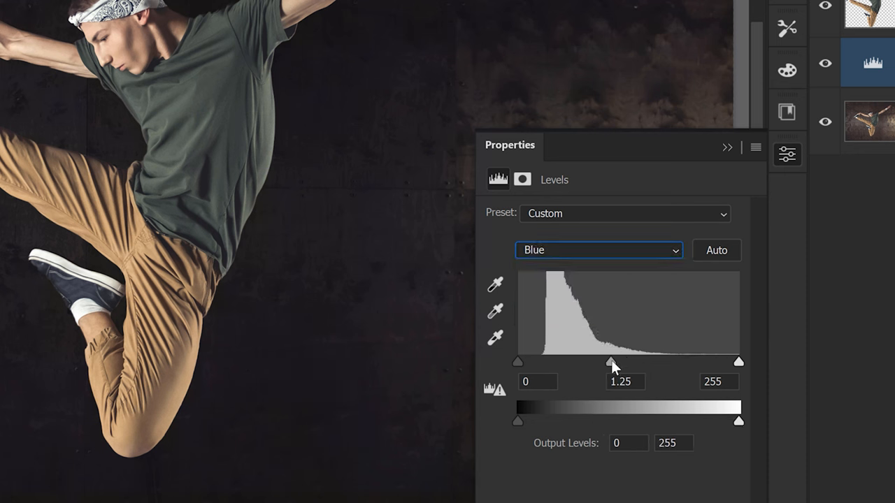
drag(611, 362, 596, 362)
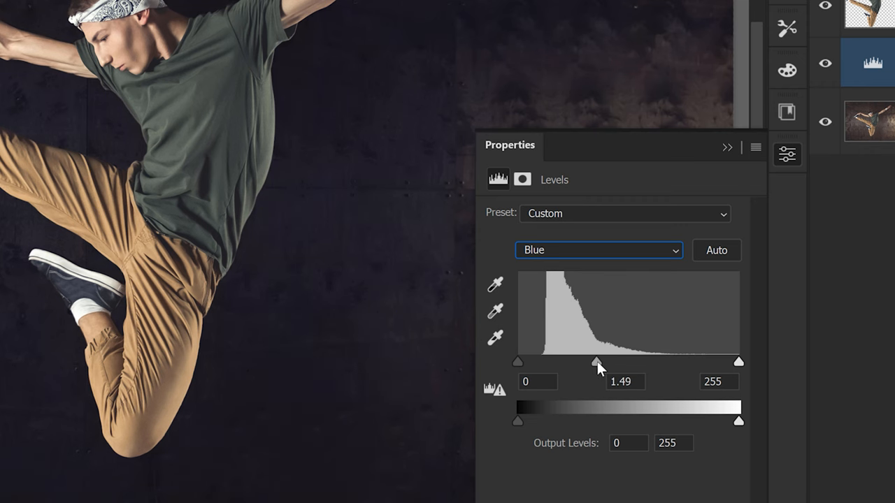
drag(597, 362, 596, 362)
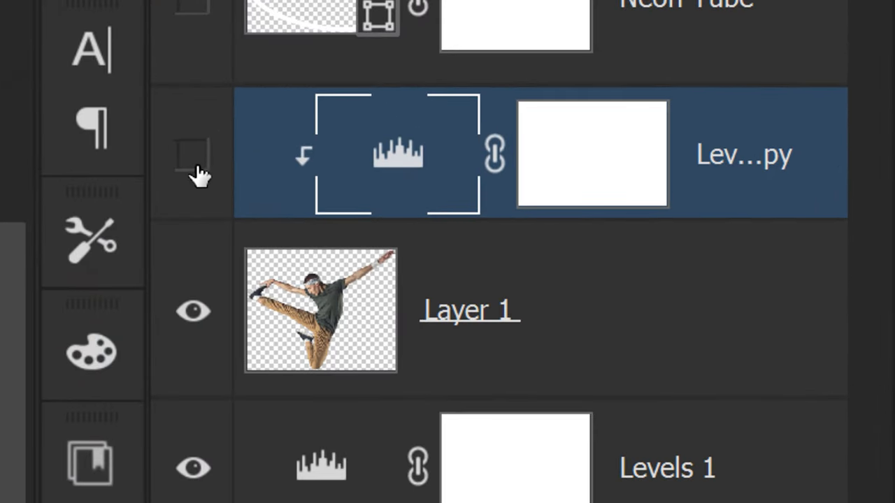
click(194, 154)
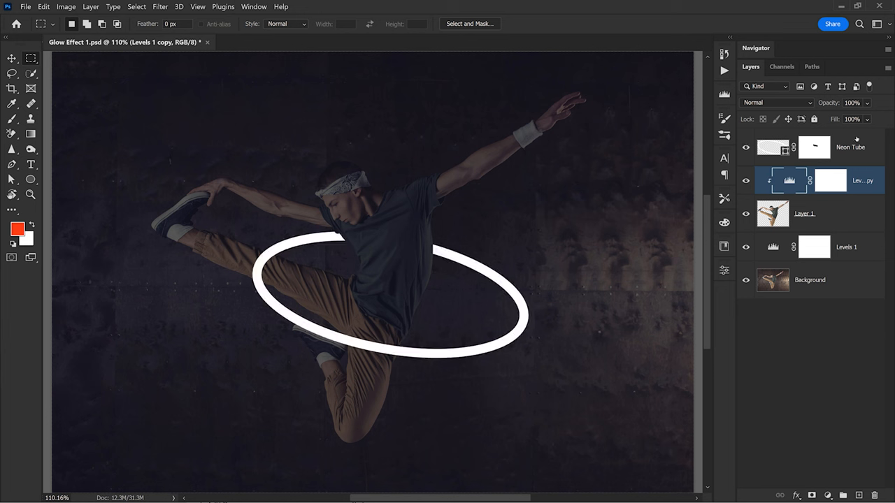
click(849, 147)
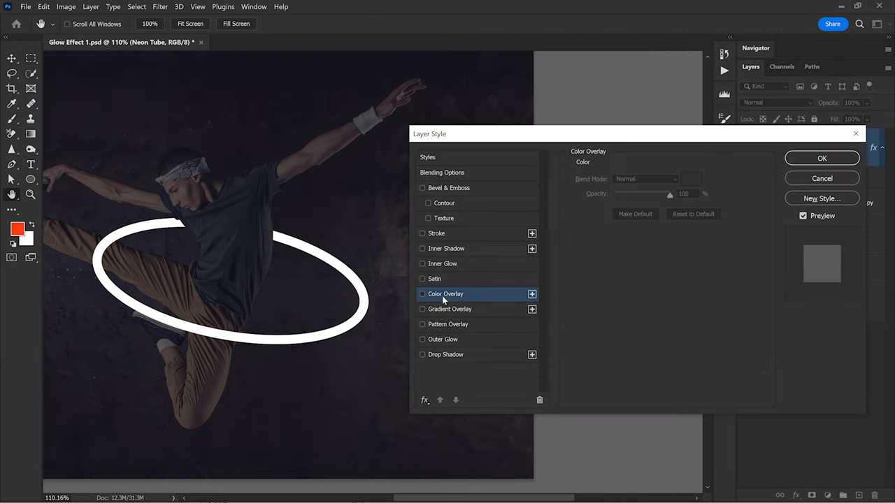
- Apply a golden yellow #ffc600 Color Overlay to the Neon Tube layer
click(422, 293)
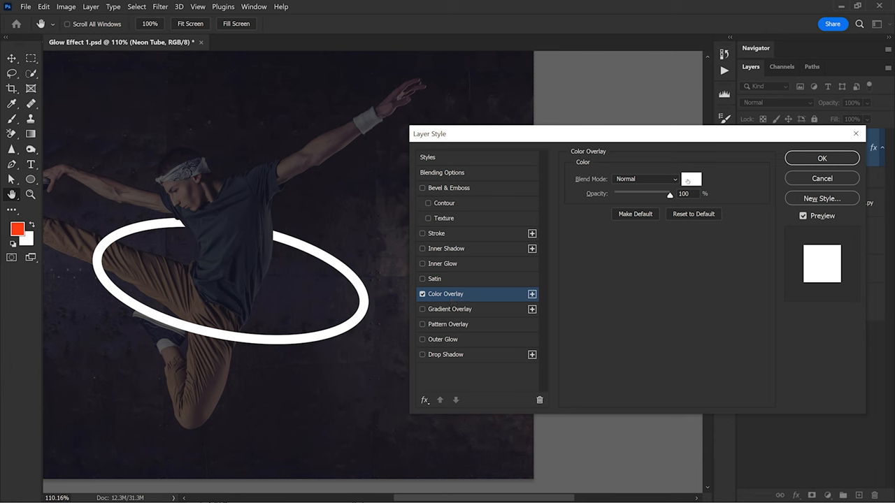
click(691, 179)
text(ffc600)
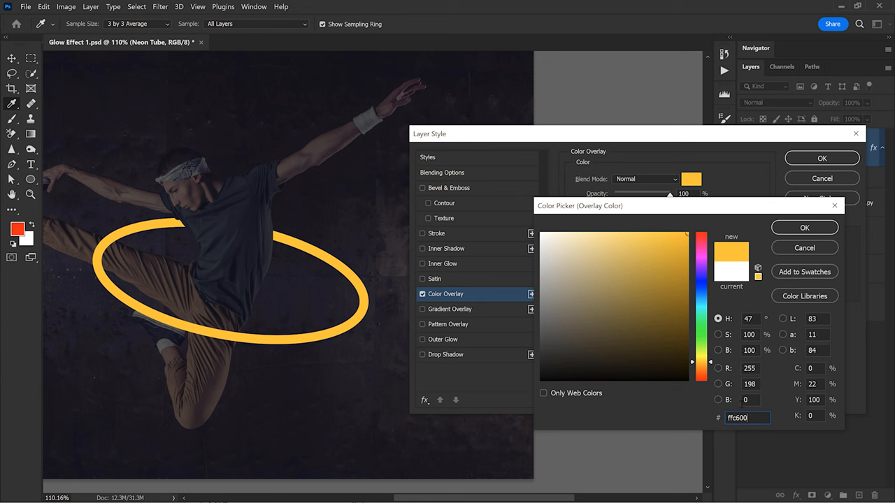
click(804, 227)
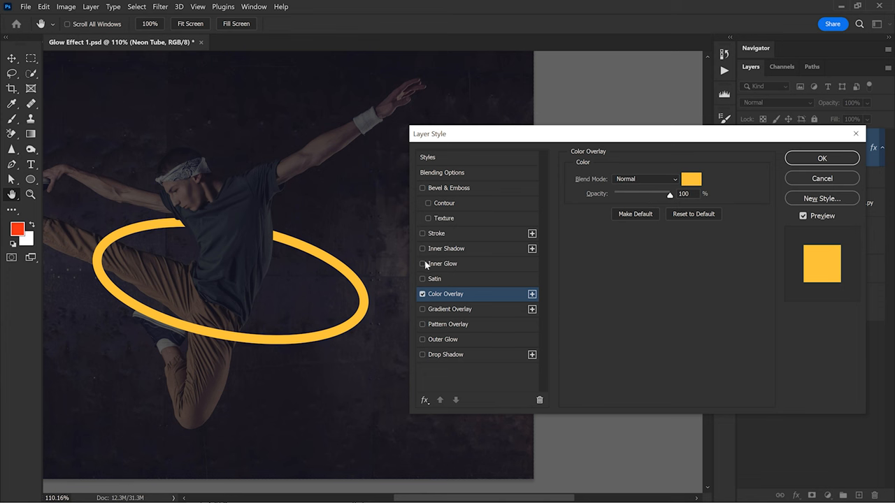
- Add a white Screen Inner Glow: opacity 85, Choke 0, Size 15 px, Range 80
click(422, 264)
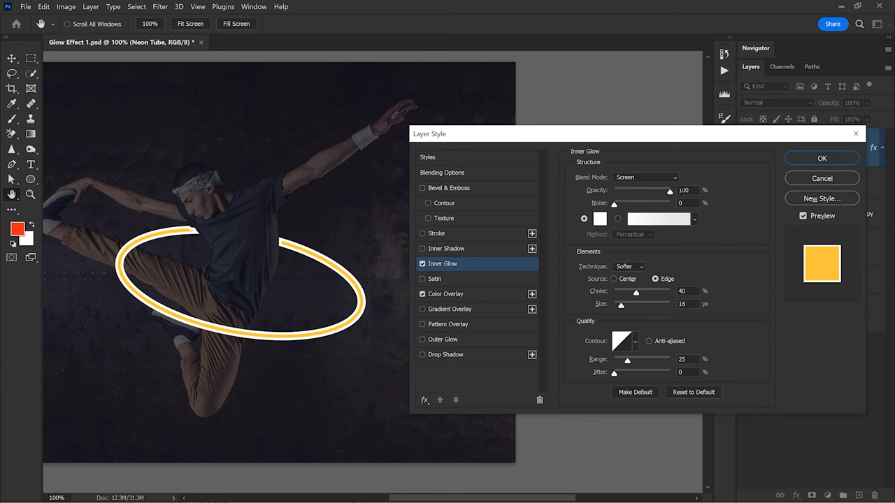
drag(662, 190, 661, 190)
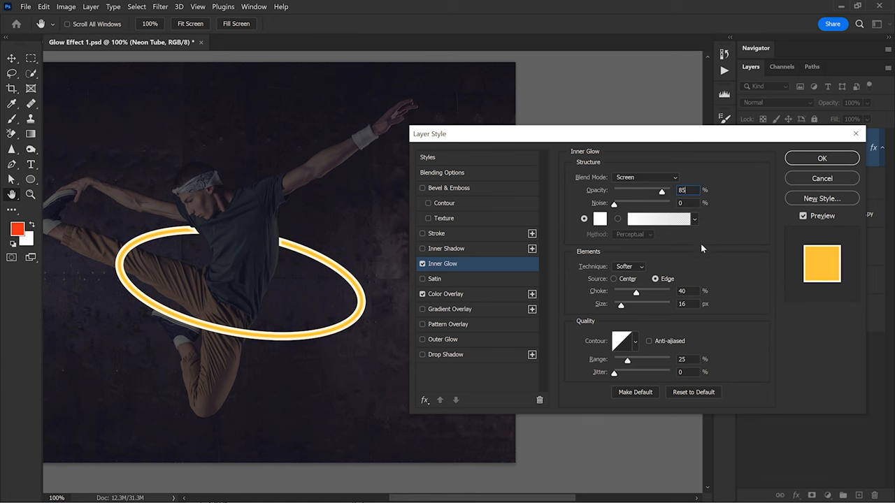
click(598, 218)
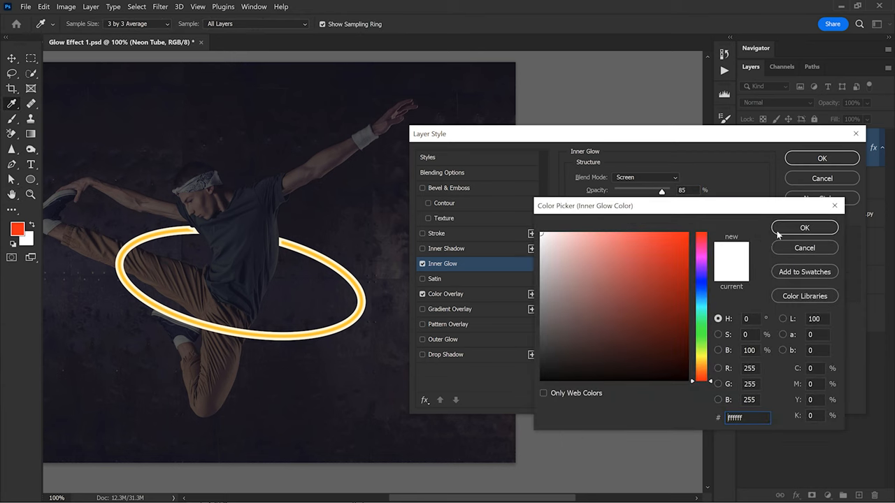
click(804, 227)
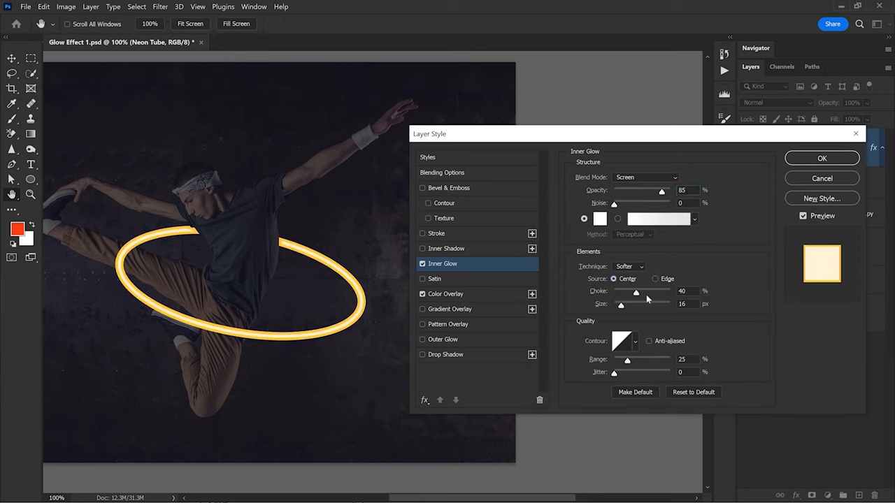
drag(636, 292, 614, 292)
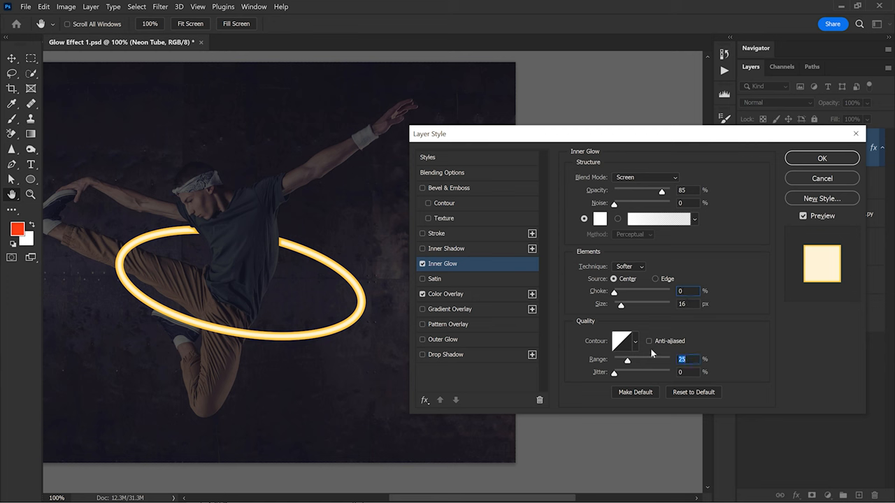
drag(627, 359, 658, 358)
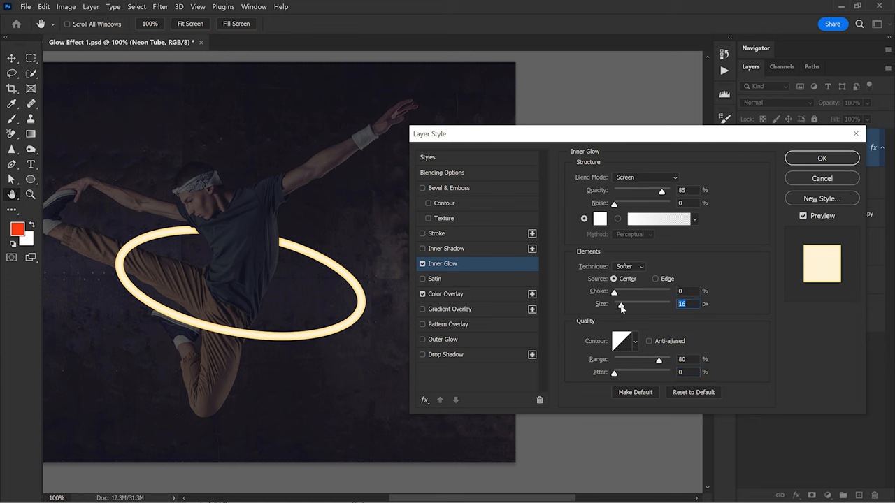
drag(621, 304, 614, 304)
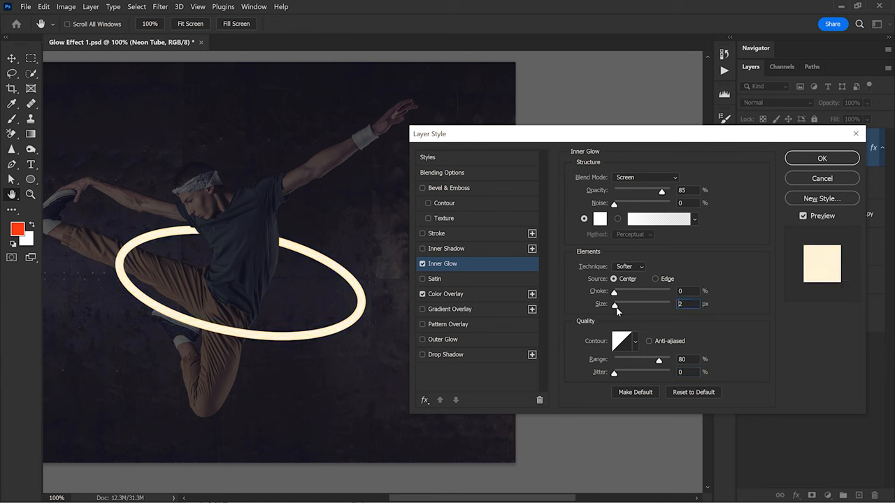
drag(613, 303, 621, 303)
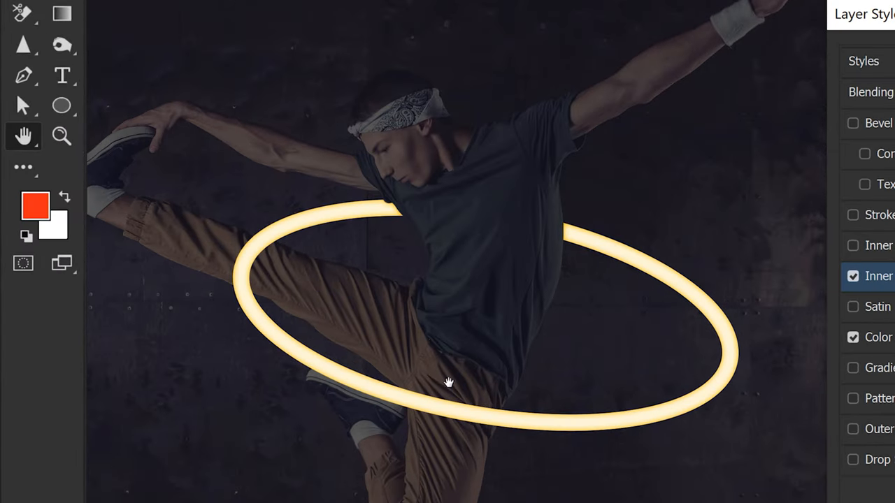
drag(448, 383, 241, 261)
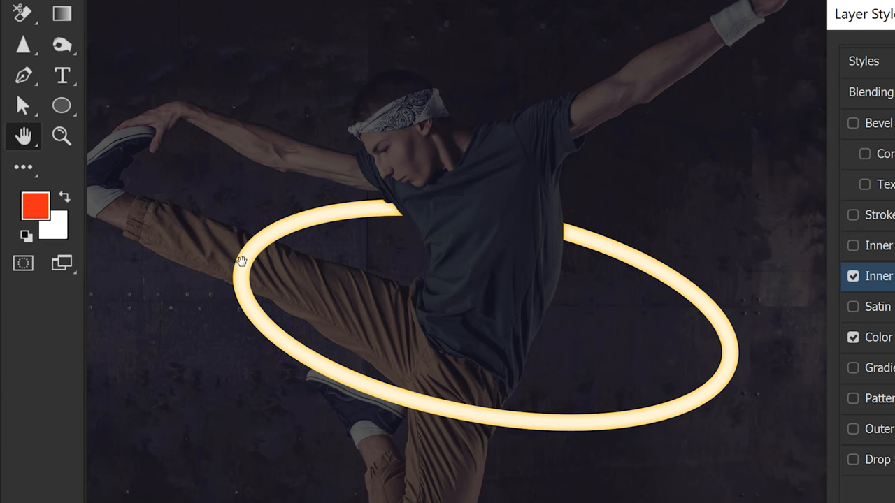
mouse_move(313, 239)
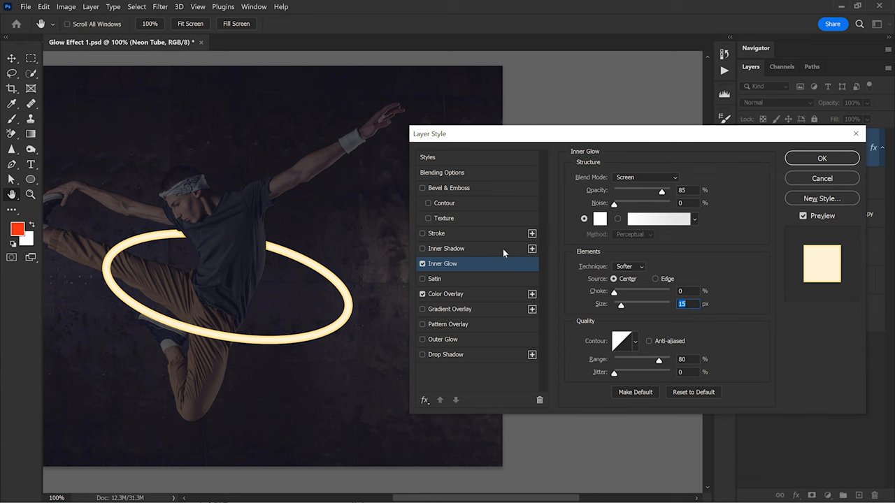
mouse_move(470, 274)
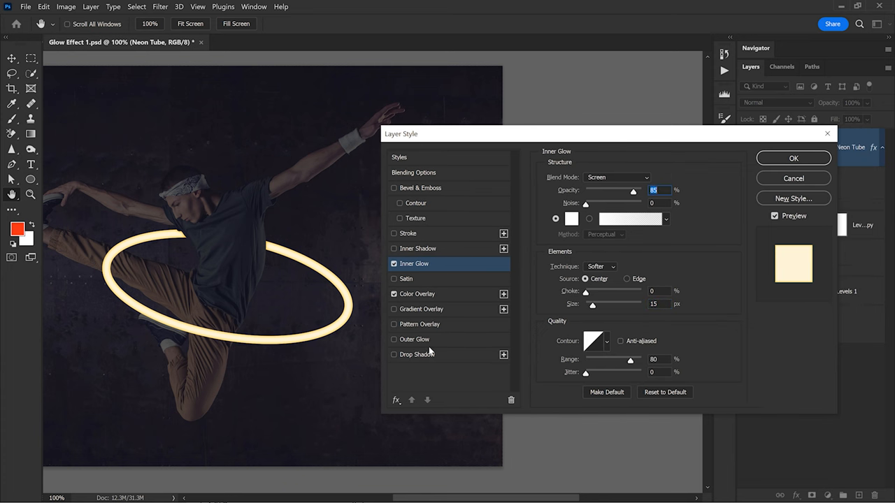
mouse_move(282, 248)
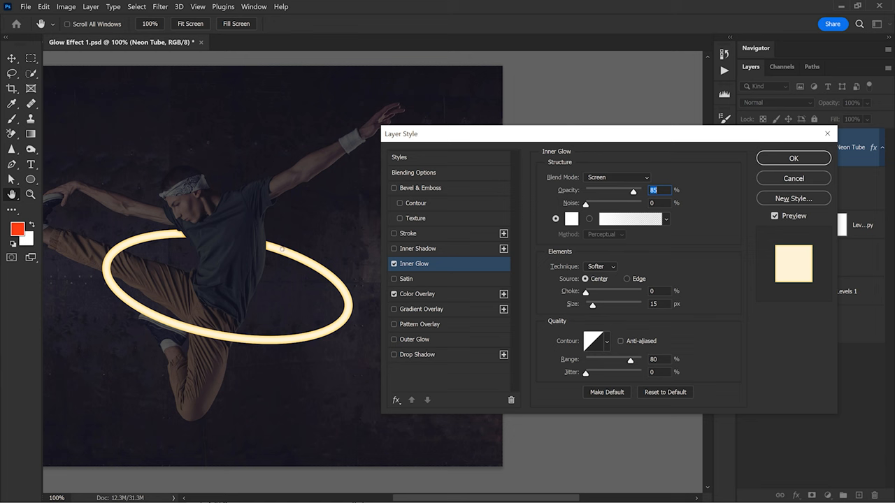
mouse_move(251, 316)
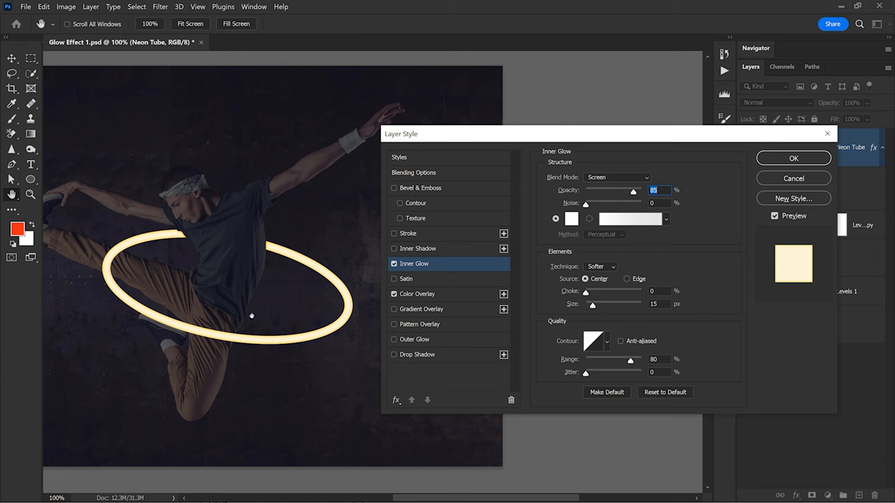
- Enable Outer Glow on the neon ring and give it an orange colour
click(394, 339)
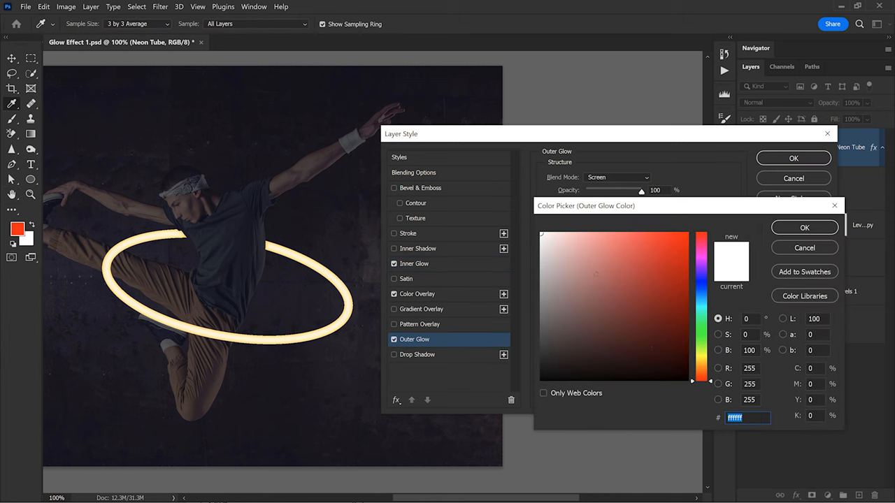
click(666, 343)
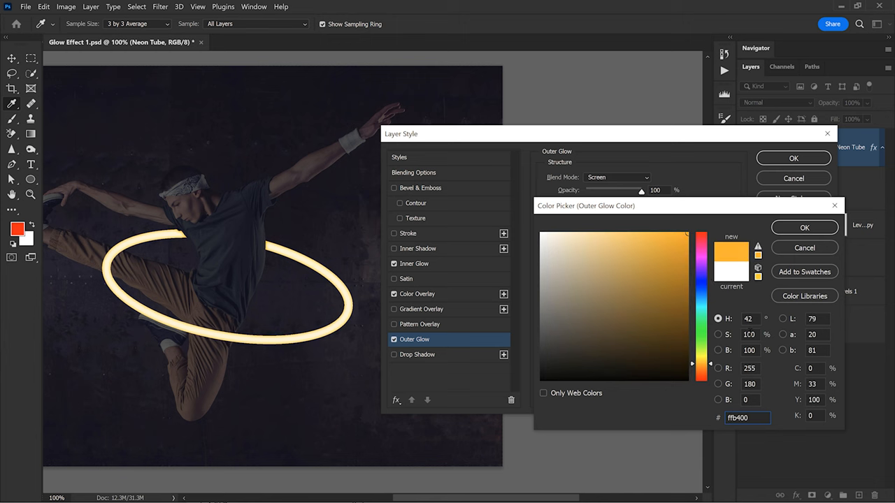
triple_click(738, 418)
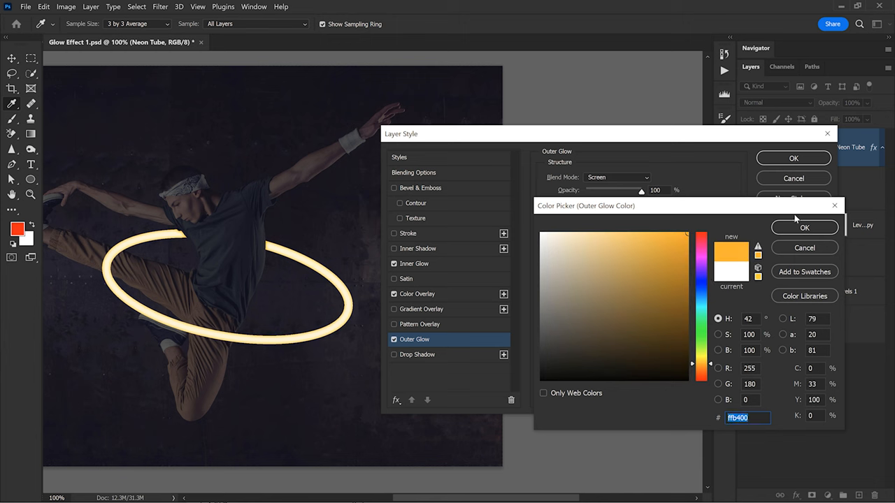
click(803, 227)
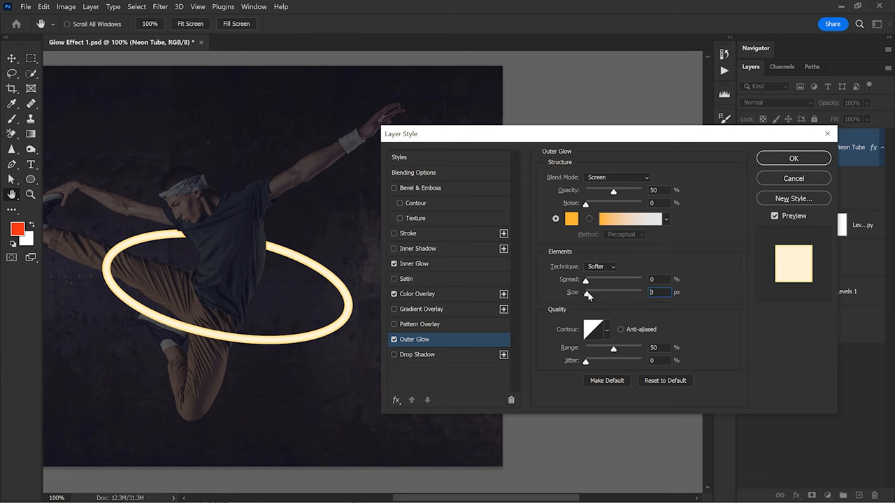
- Set the outer glow size to 50 px and toggle it off and on to compare
drag(586, 291, 605, 291)
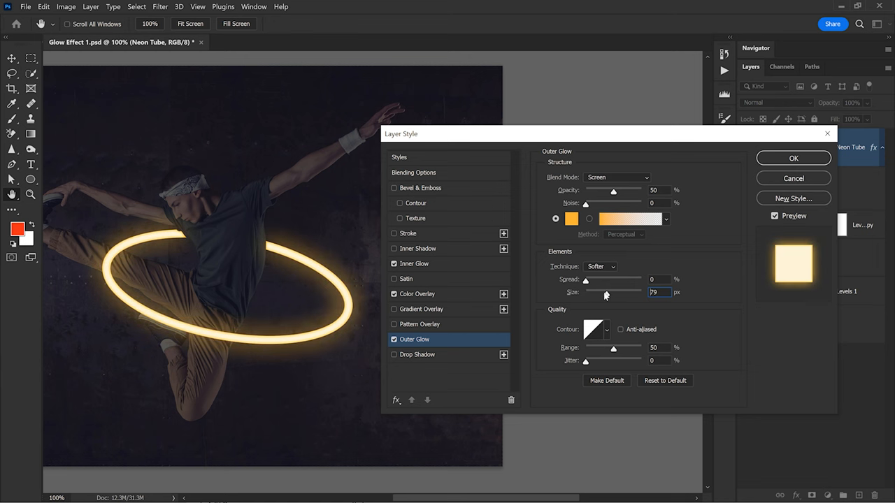
drag(606, 292, 586, 291)
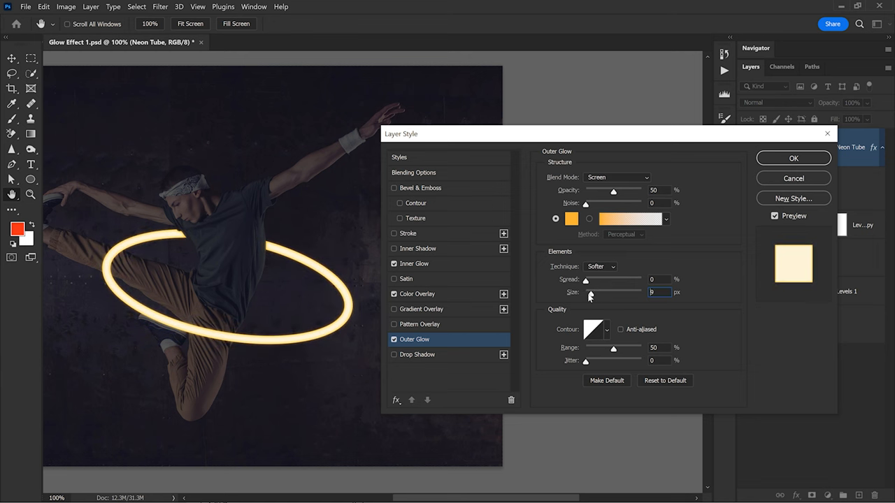
drag(586, 291, 607, 291)
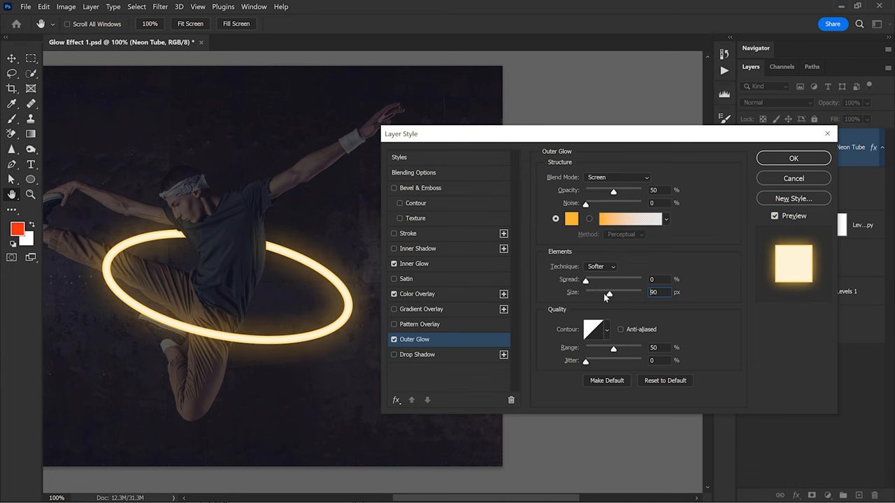
drag(609, 296, 596, 295)
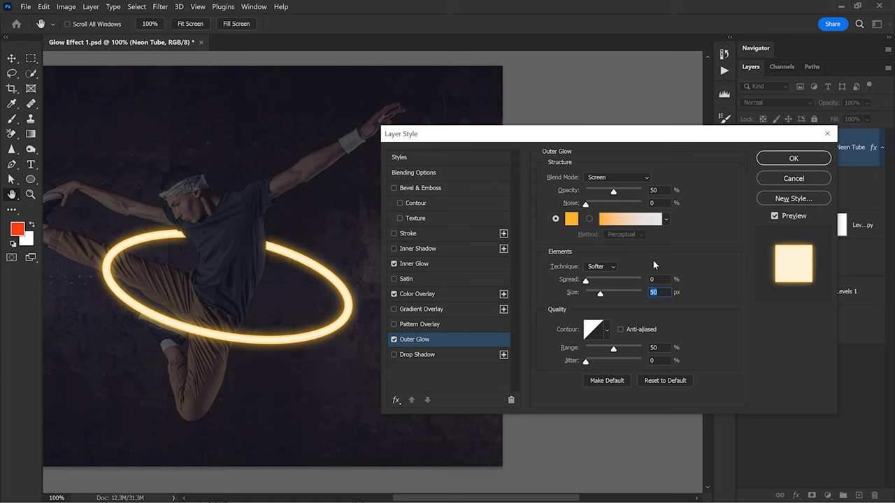
click(393, 340)
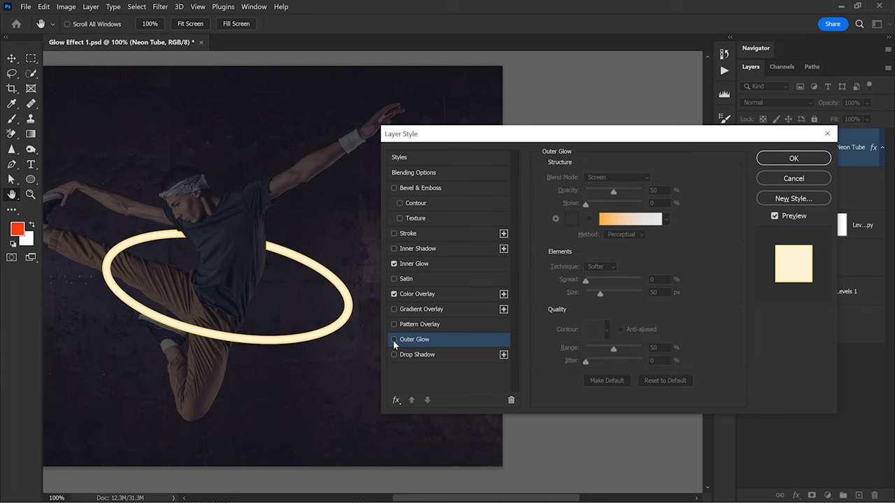
click(395, 339)
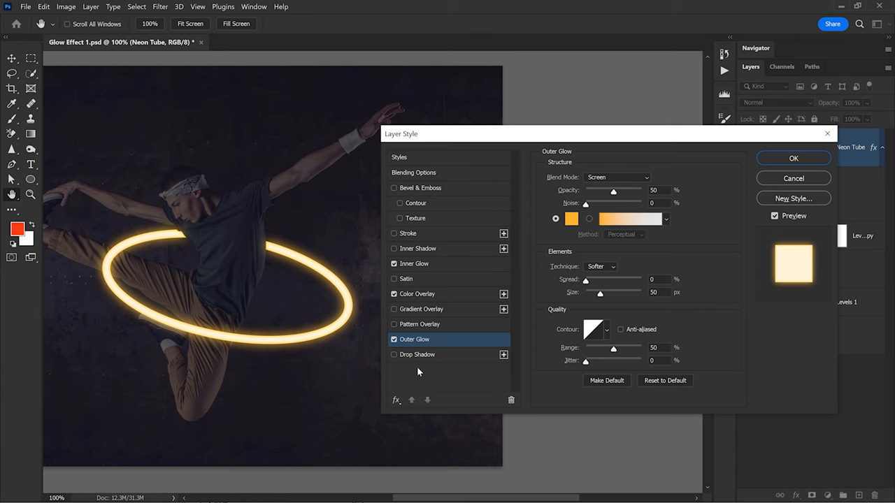
mouse_move(272, 267)
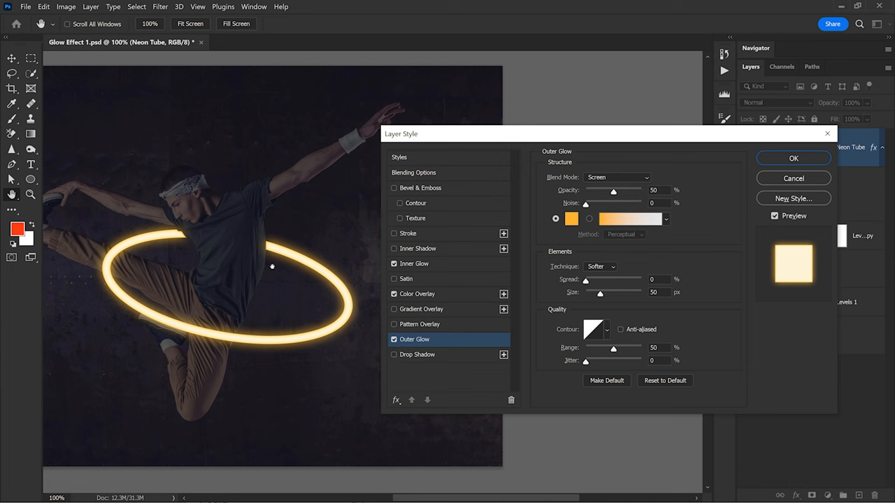
mouse_move(395, 366)
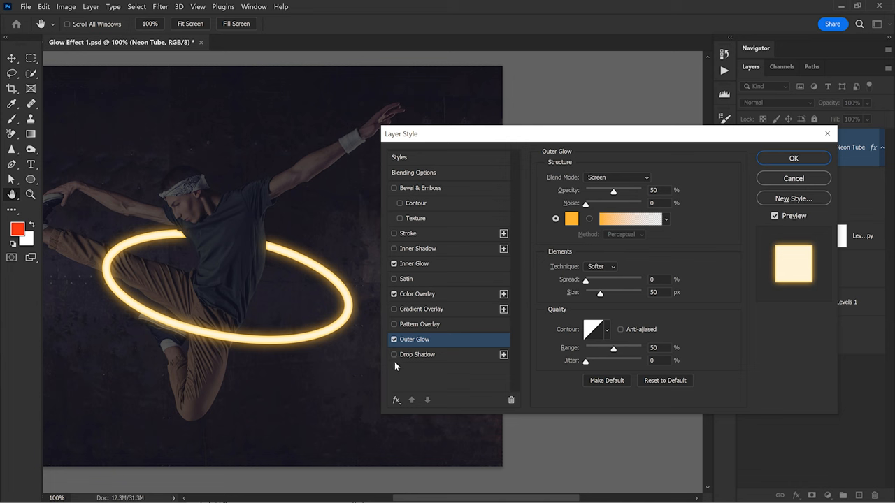
- Add an orange (ff9000) Drop Shadow with Distance 0 and Size 120 px
click(417, 354)
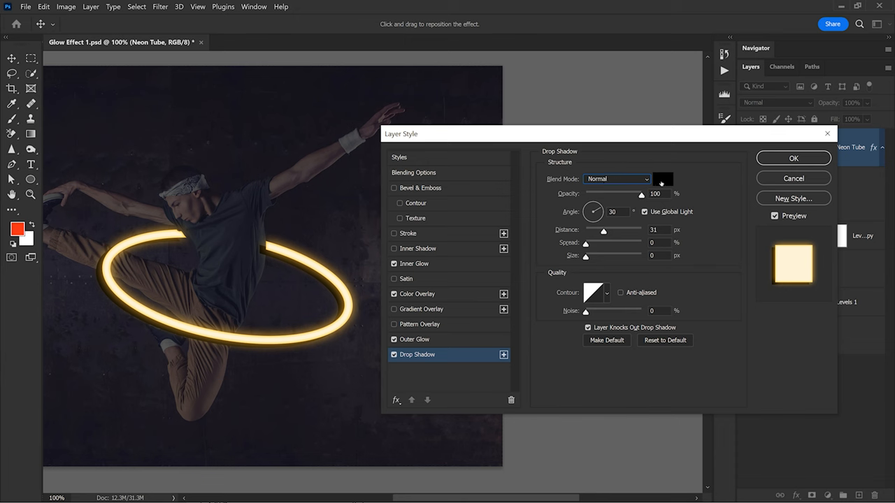
click(663, 179)
text(ff9000)
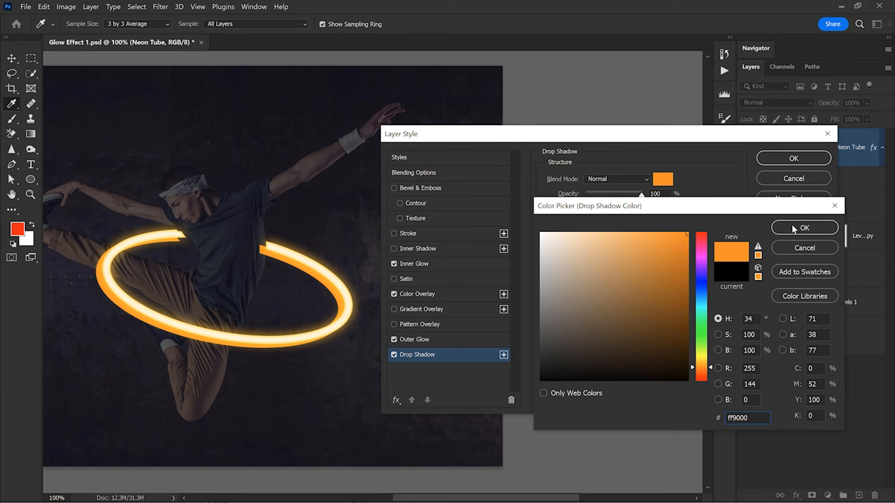
click(803, 227)
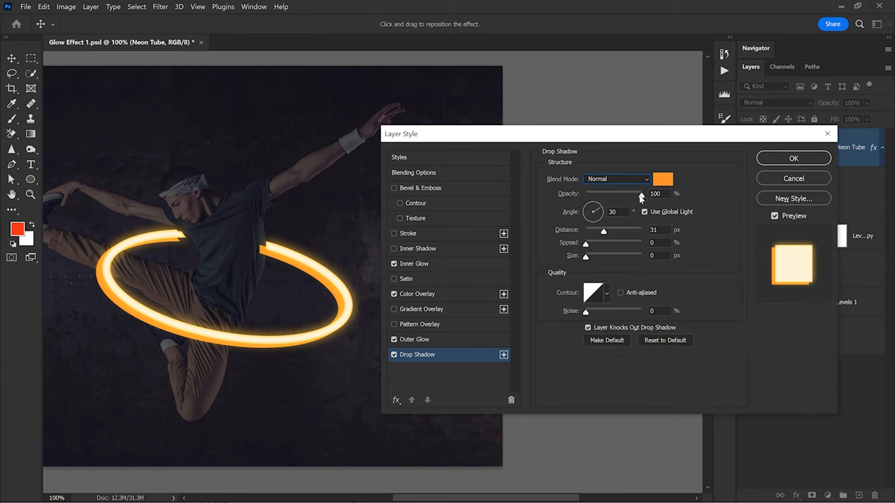
drag(641, 194, 623, 193)
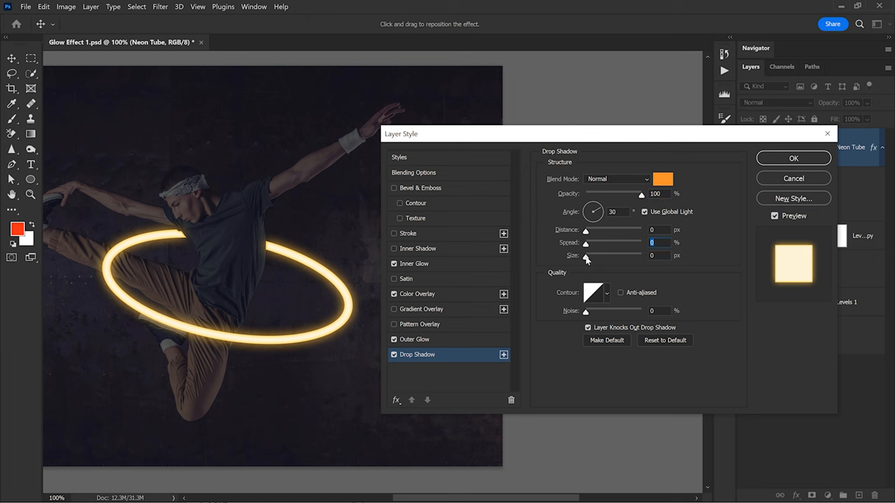
drag(586, 255, 597, 255)
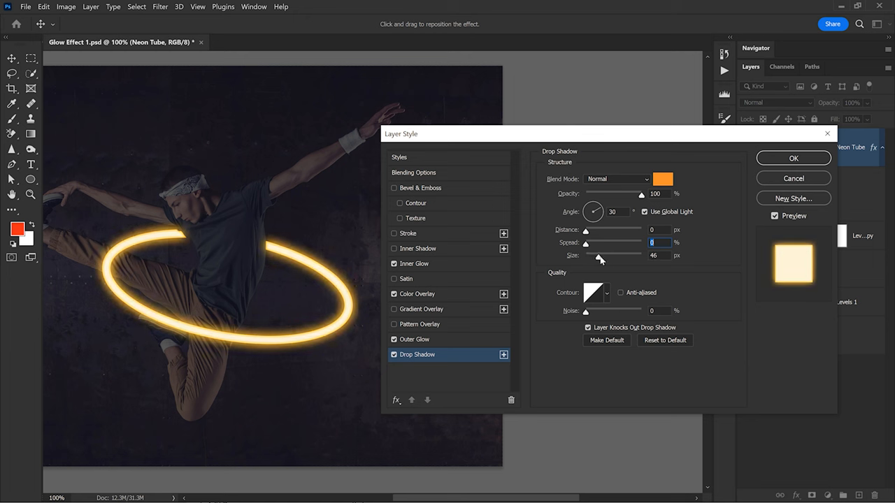
drag(599, 255, 627, 255)
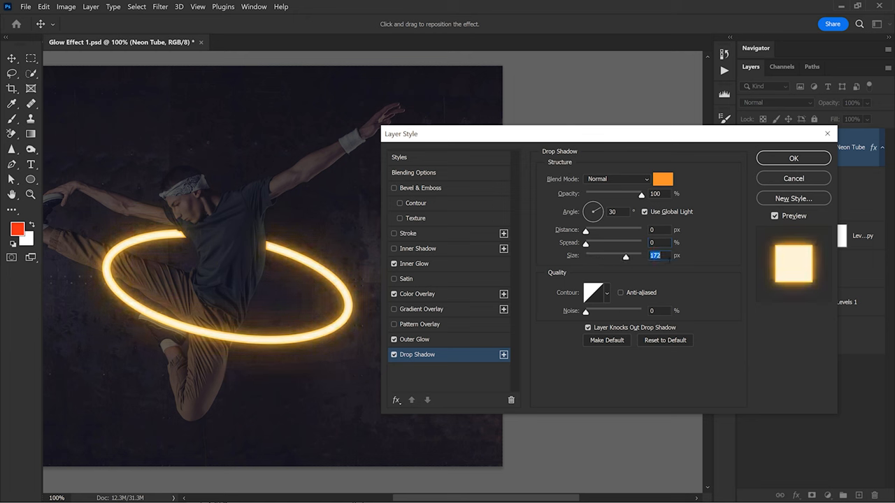
drag(625, 255, 613, 255)
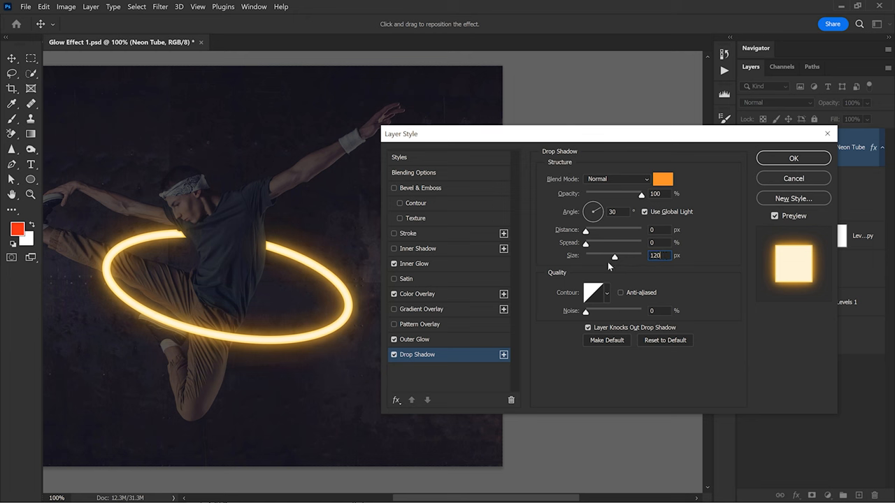
- Raise the drop shadow opacity to 100%, toggling it off and on to compare
click(393, 355)
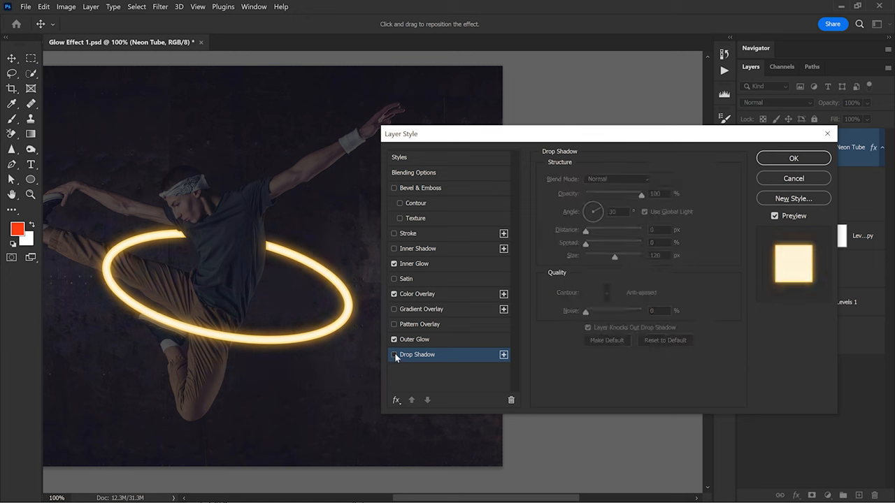
click(393, 354)
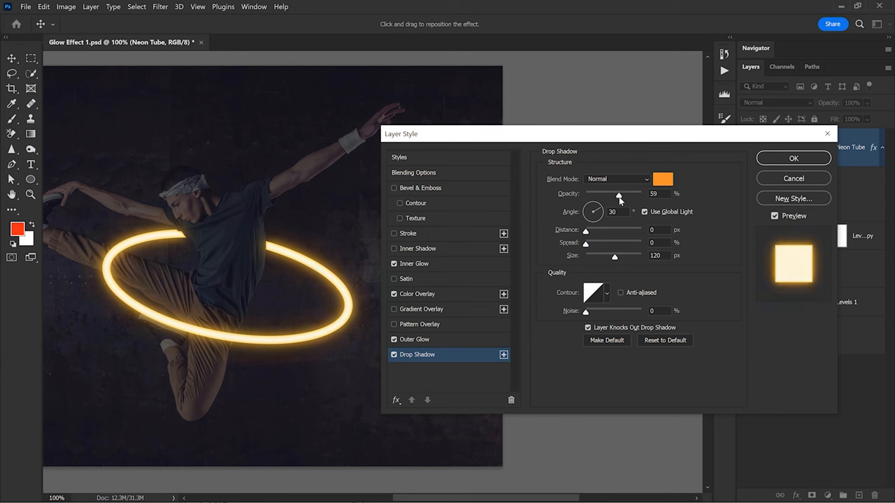
drag(619, 193, 631, 193)
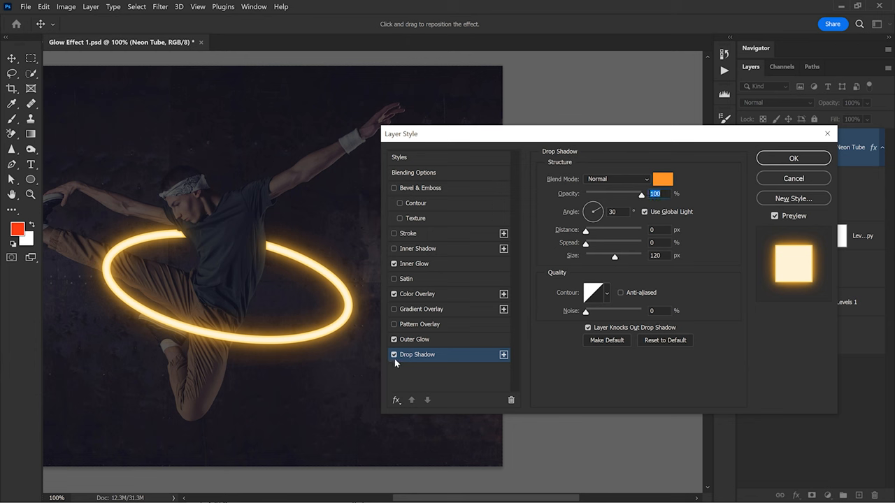
click(394, 354)
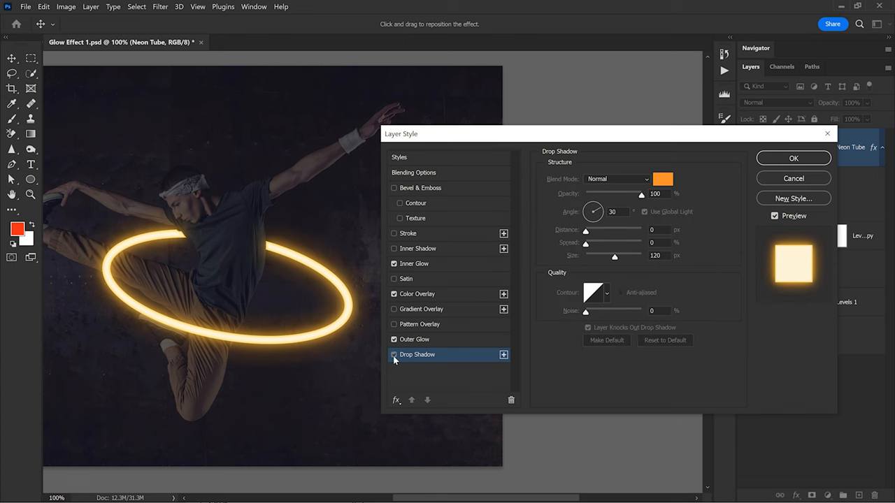
click(394, 354)
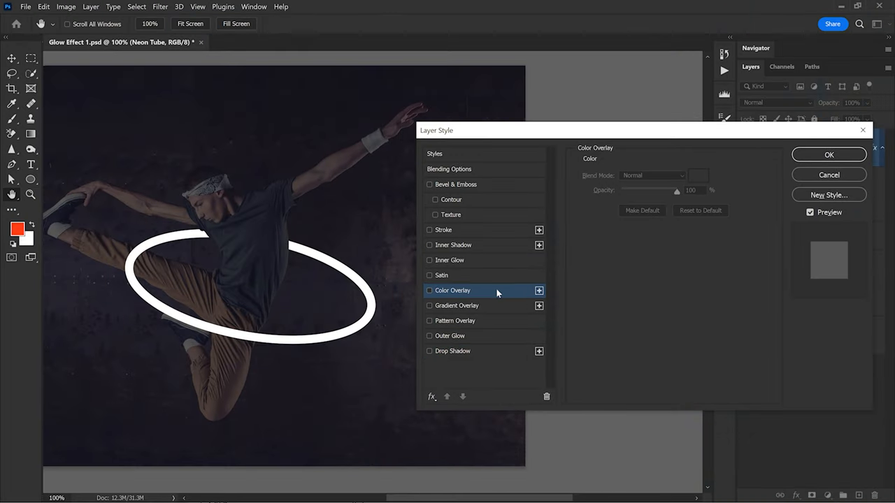
- Re-enable Color Overlay, Inner Glow, Outer Glow and Drop Shadow, then apply the layer style
click(429, 290)
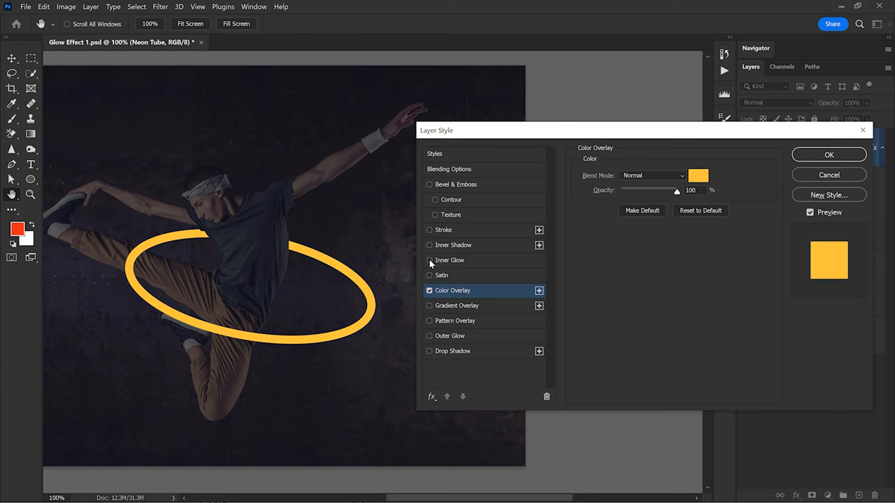
click(429, 260)
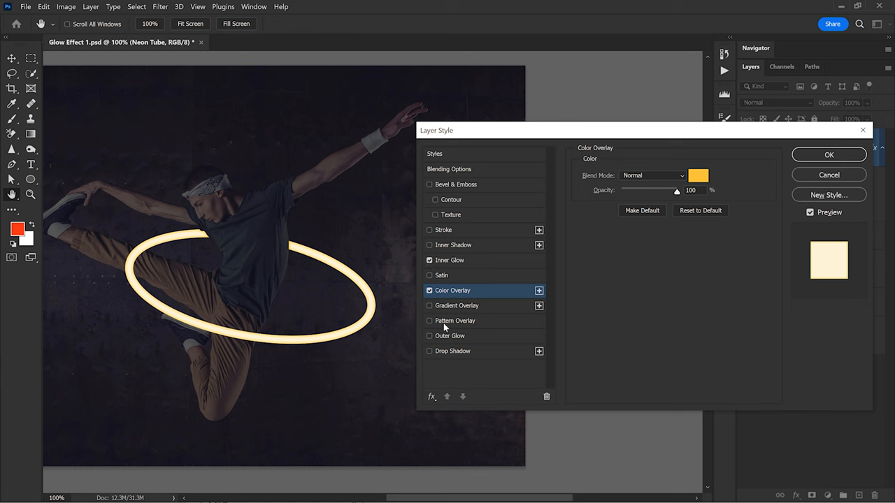
click(429, 336)
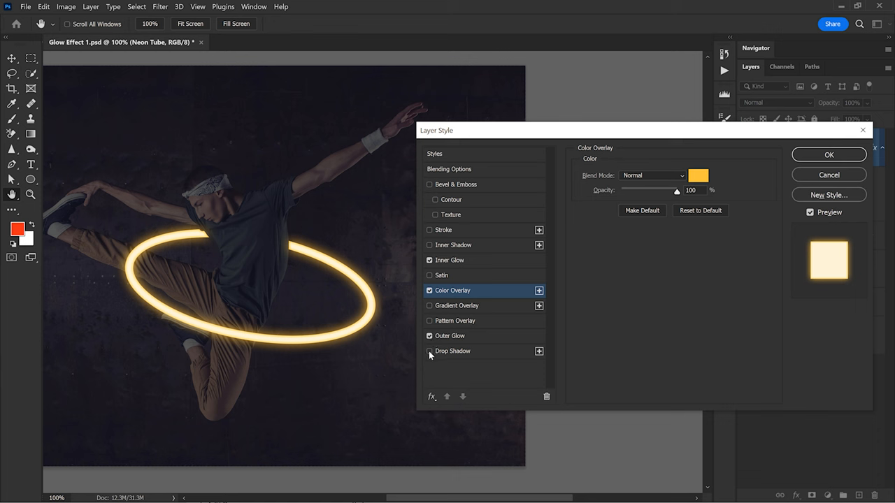
click(429, 350)
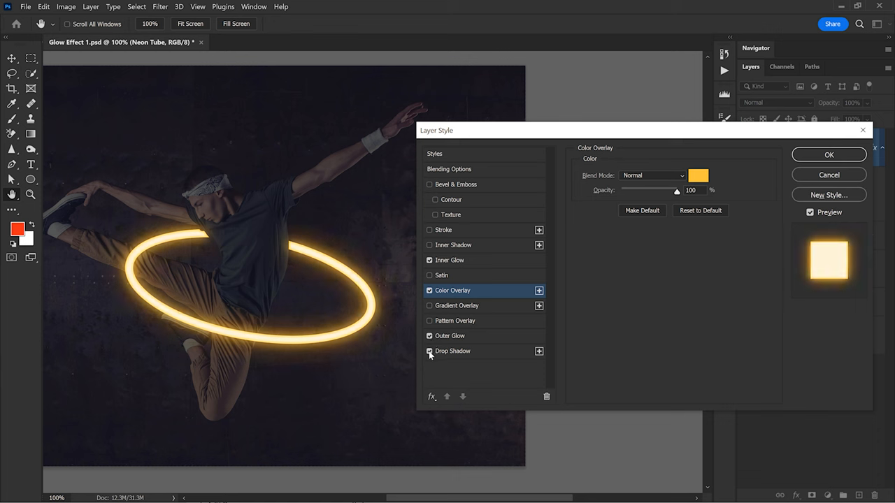
click(429, 351)
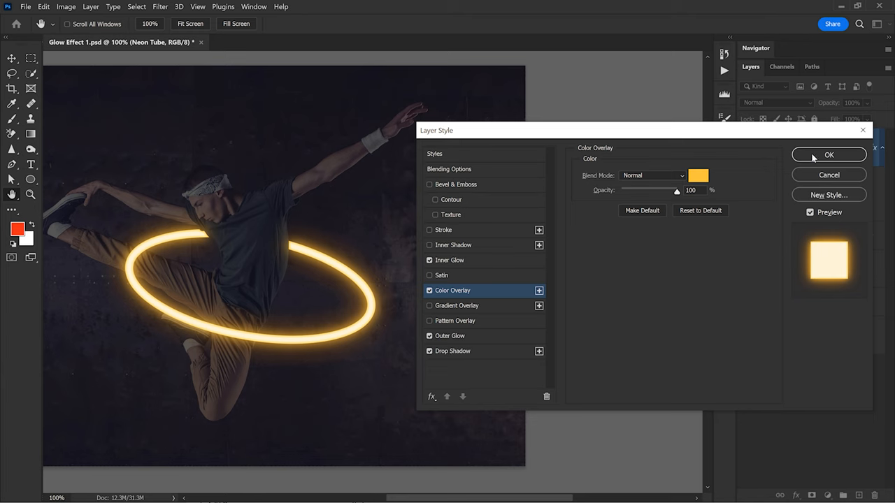
click(828, 155)
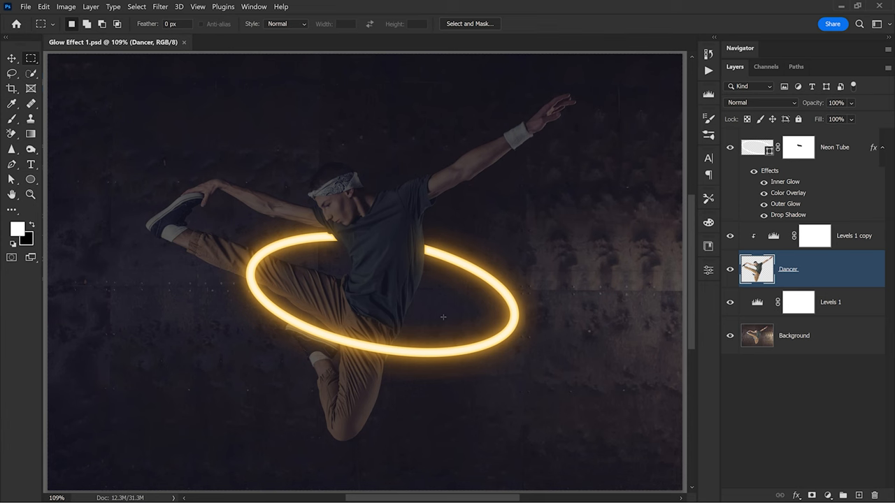
mouse_move(448, 320)
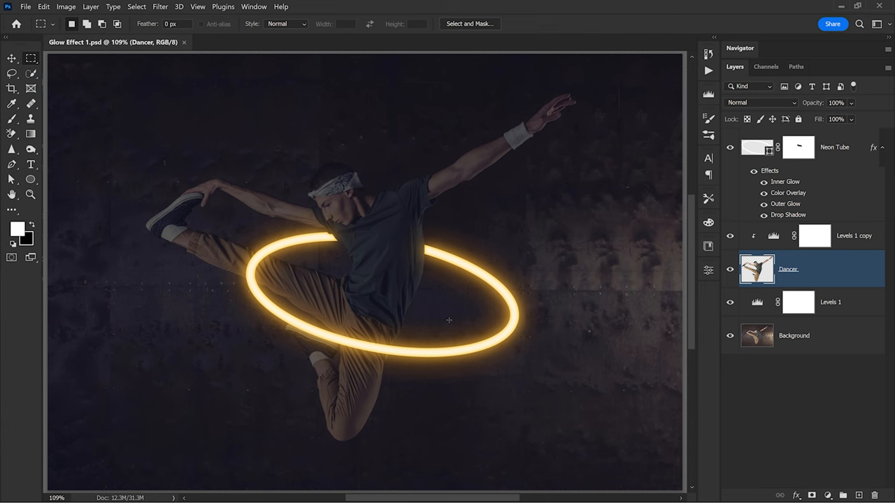
mouse_move(433, 252)
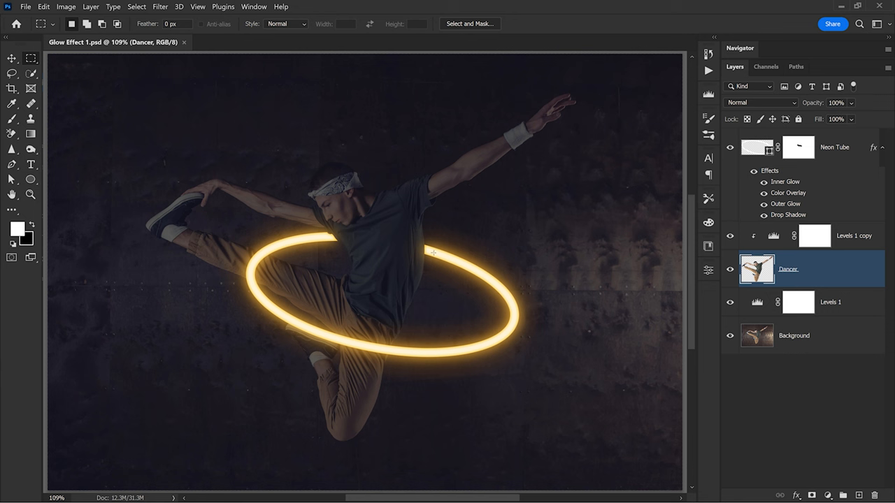
mouse_move(424, 281)
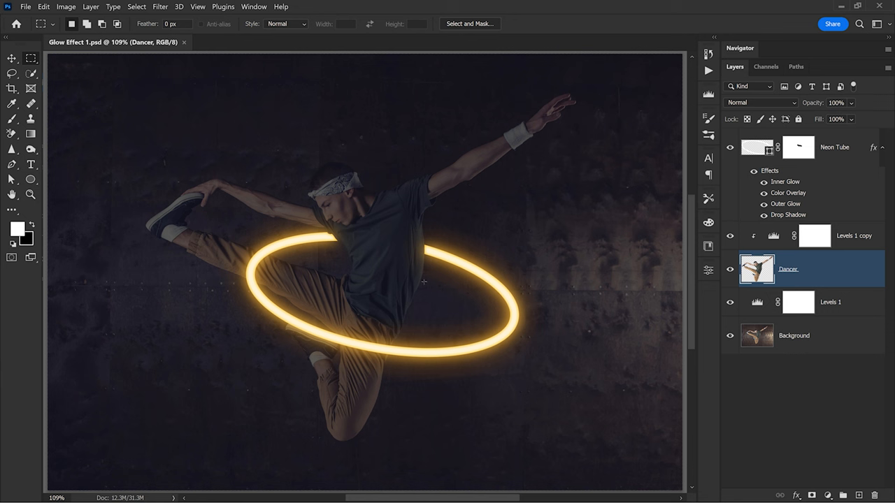
- Add a Hue/Saturation adjustment layer directly above the Levels 1 copy layer
click(814, 236)
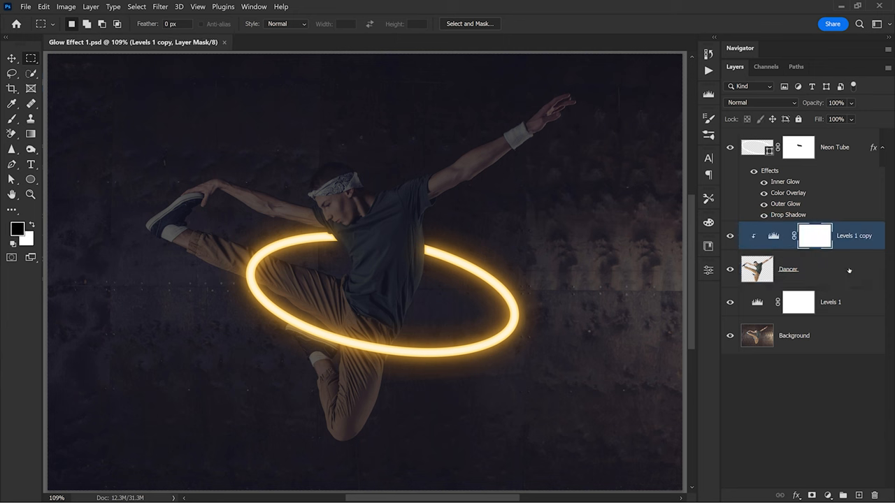
click(828, 494)
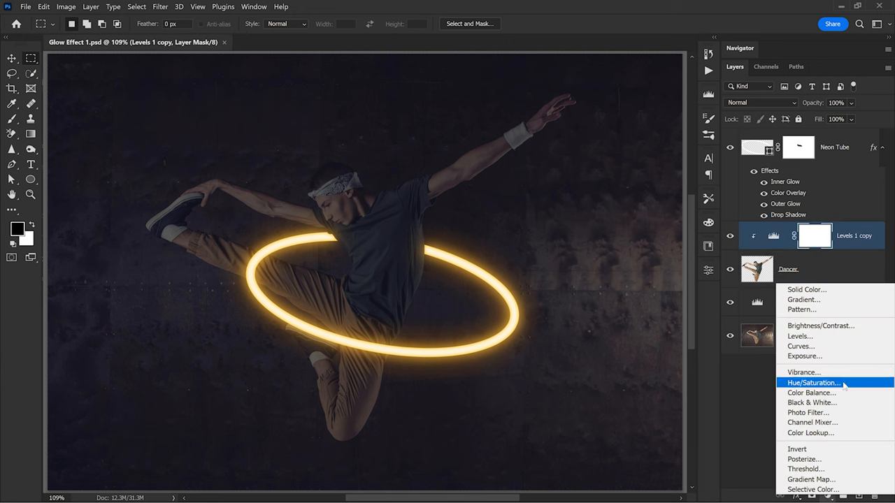
click(812, 382)
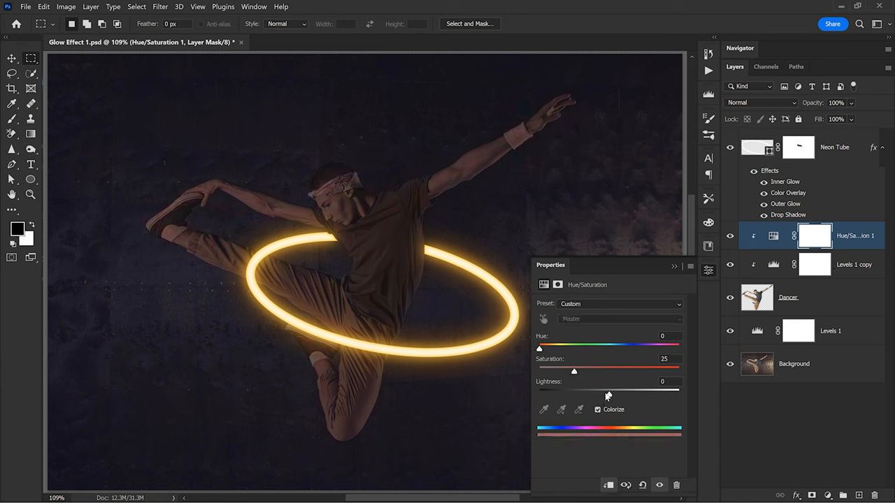
- Colorize with saturation 100, lightness 65 and hue 36, then close Properties
drag(573, 371, 677, 371)
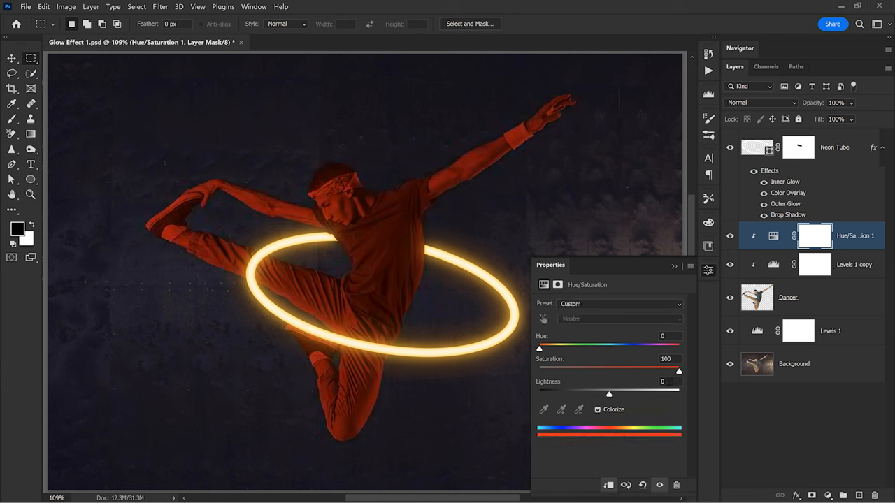
drag(608, 395, 655, 394)
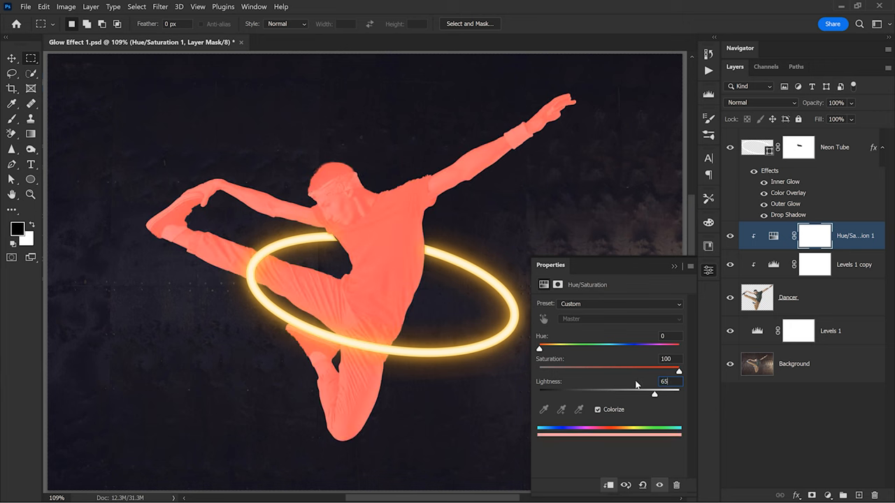
drag(539, 348, 544, 348)
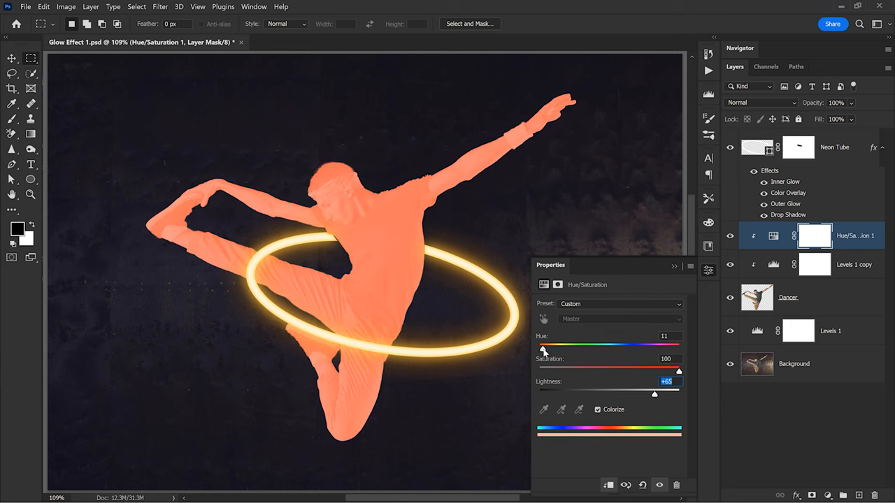
drag(544, 348, 554, 348)
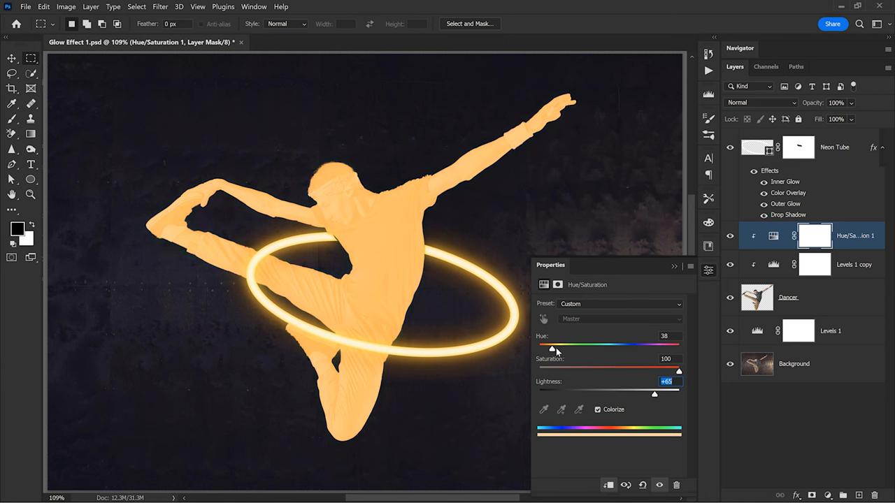
drag(554, 346, 552, 346)
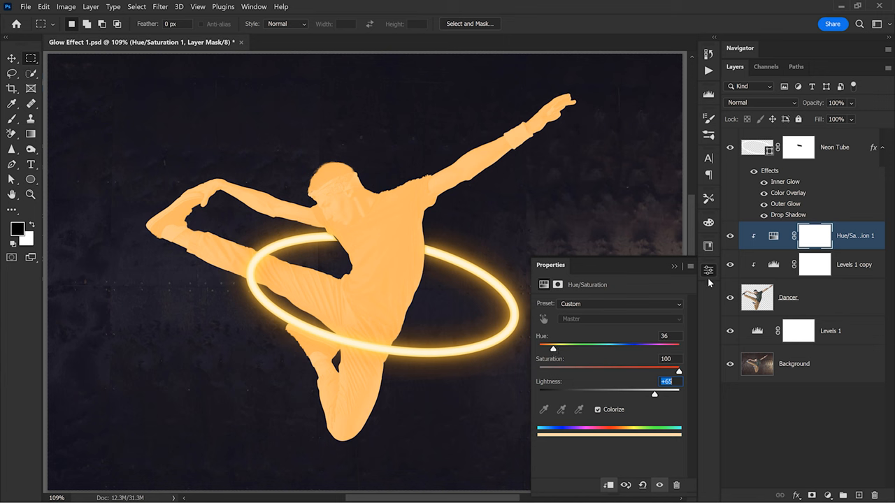
click(708, 271)
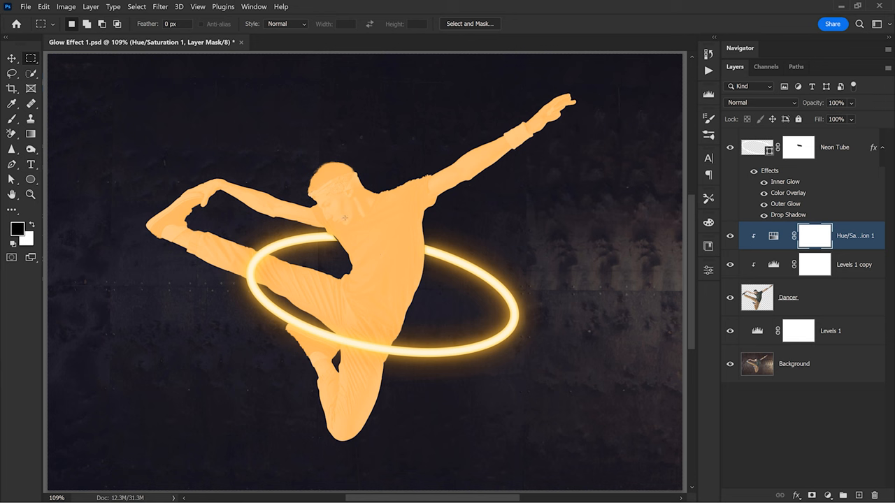
mouse_move(360, 235)
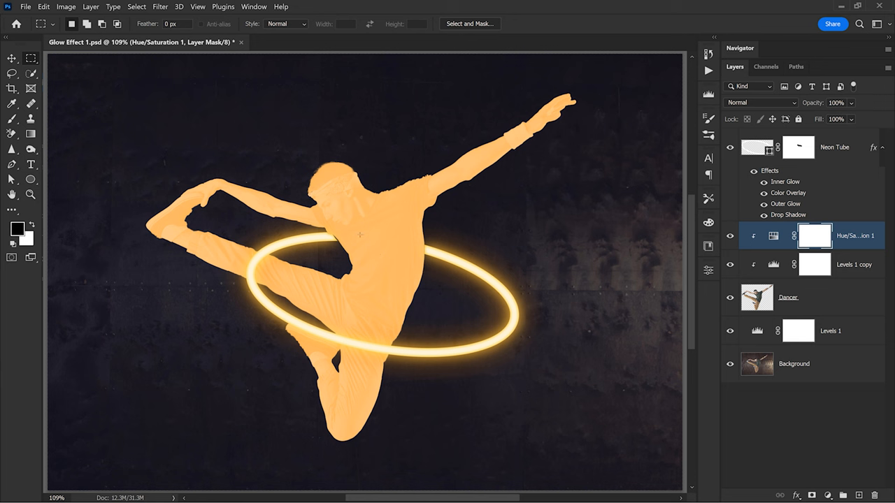
mouse_move(364, 280)
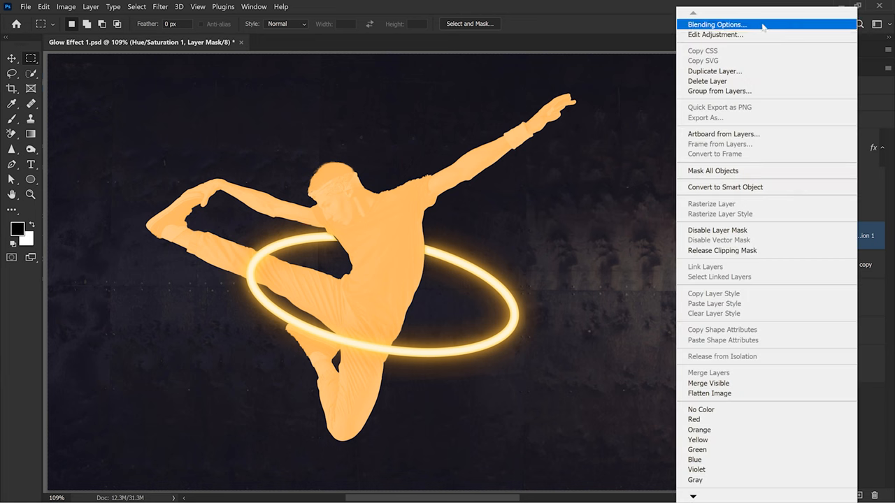
- Split the tint layer's Underlying Layer black Blend If slider to 0/76 and confirm
click(717, 23)
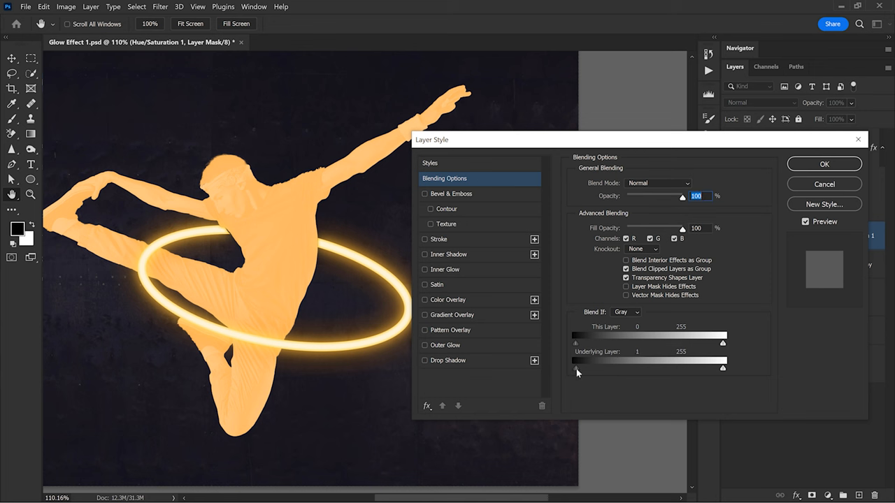
drag(574, 369, 585, 368)
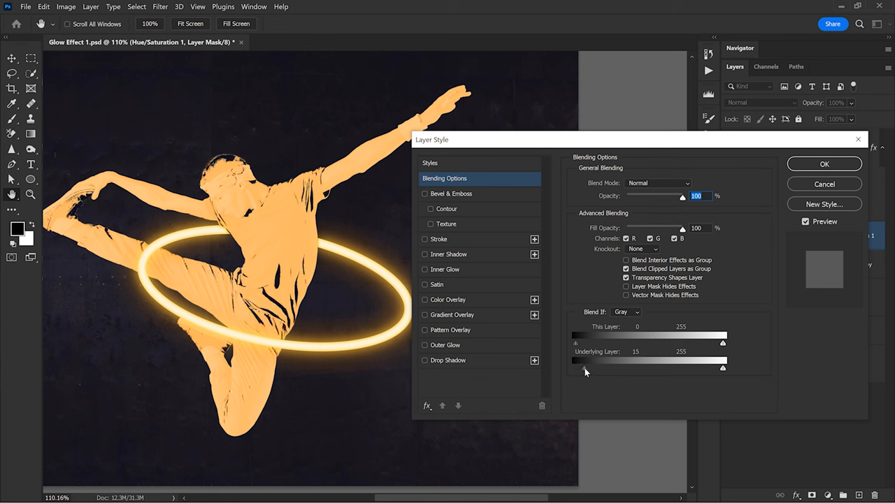
drag(575, 362, 594, 361)
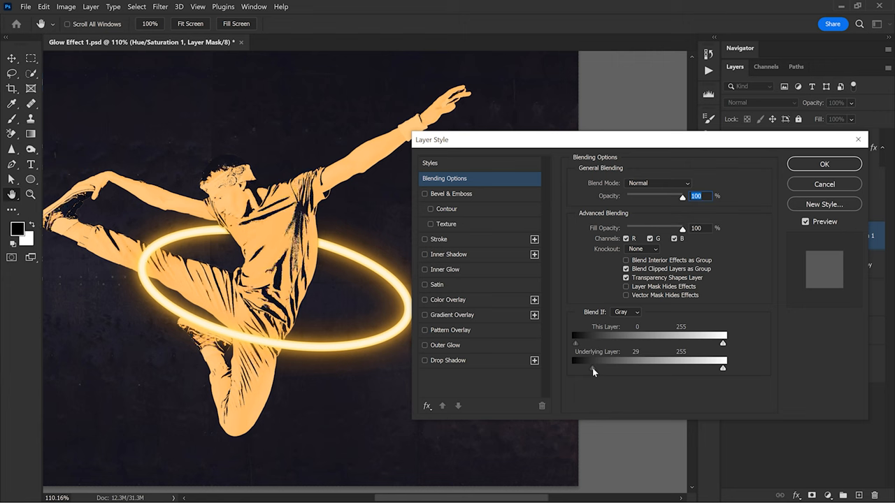
drag(578, 363, 593, 364)
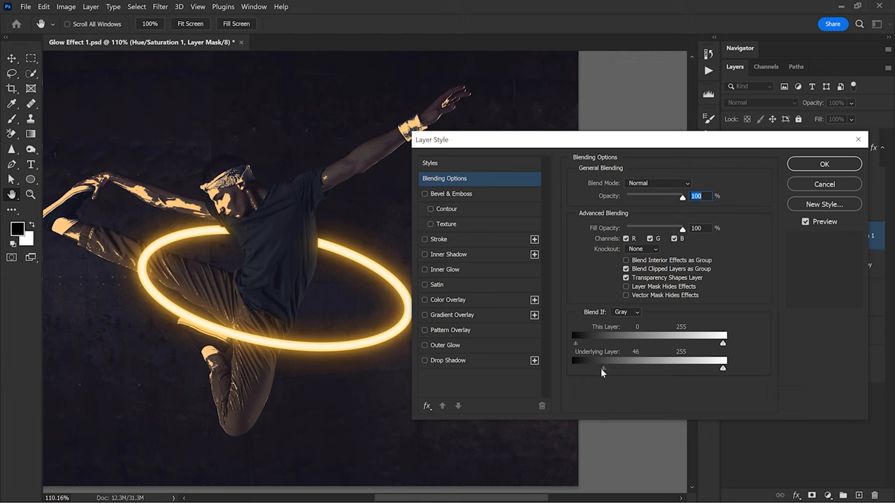
drag(602, 366, 588, 366)
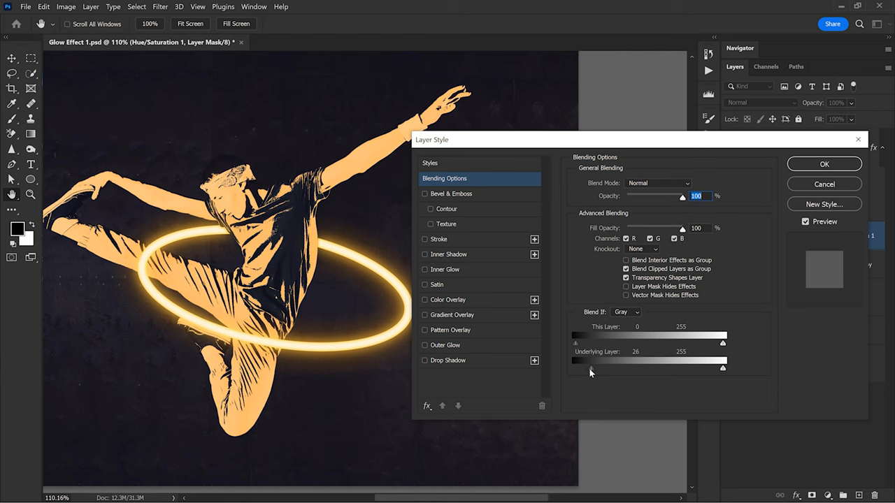
drag(591, 368, 595, 368)
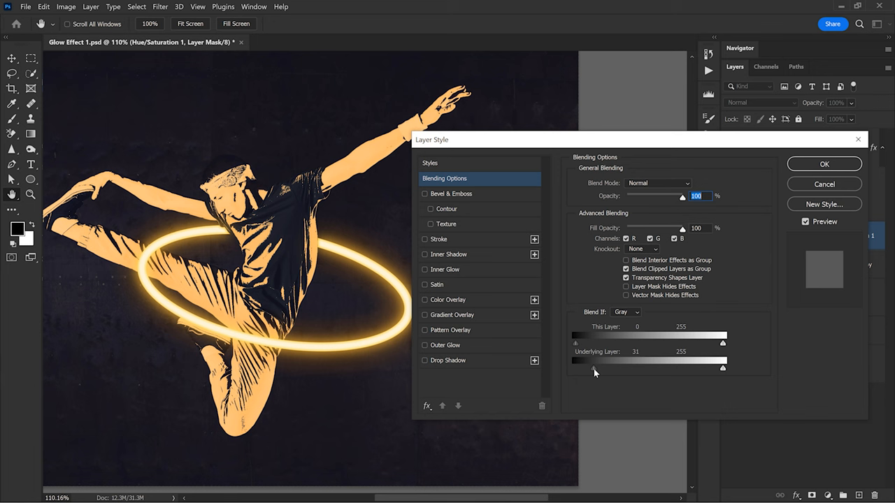
drag(603, 368, 573, 368)
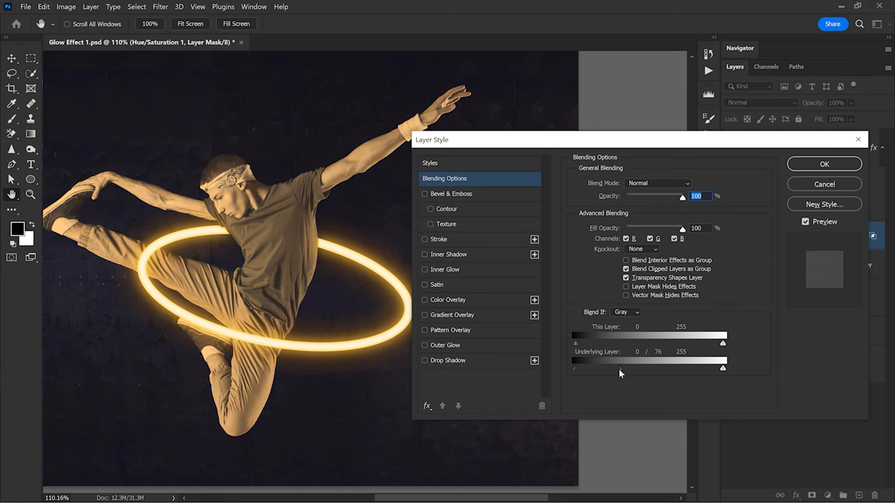
click(824, 163)
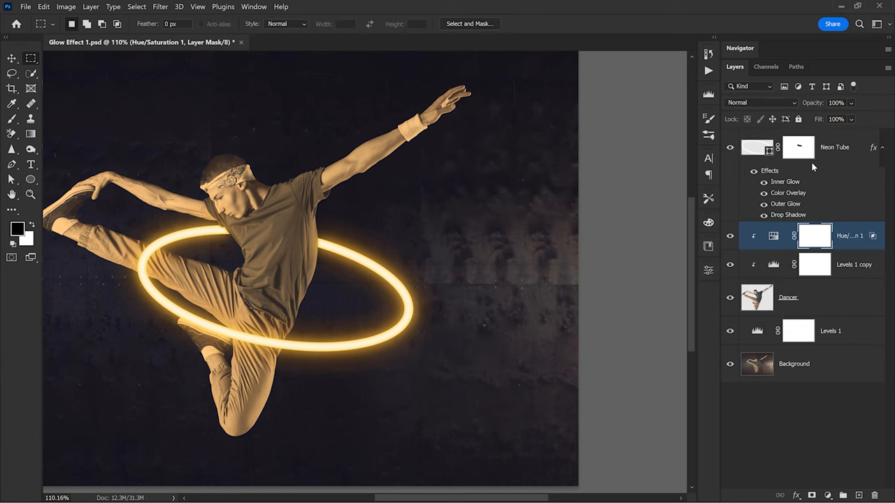
mouse_move(812, 168)
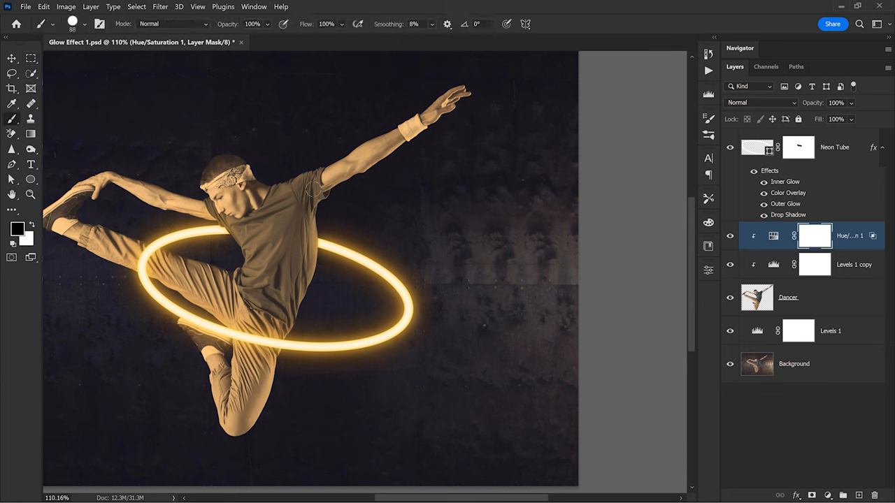
mouse_move(15, 232)
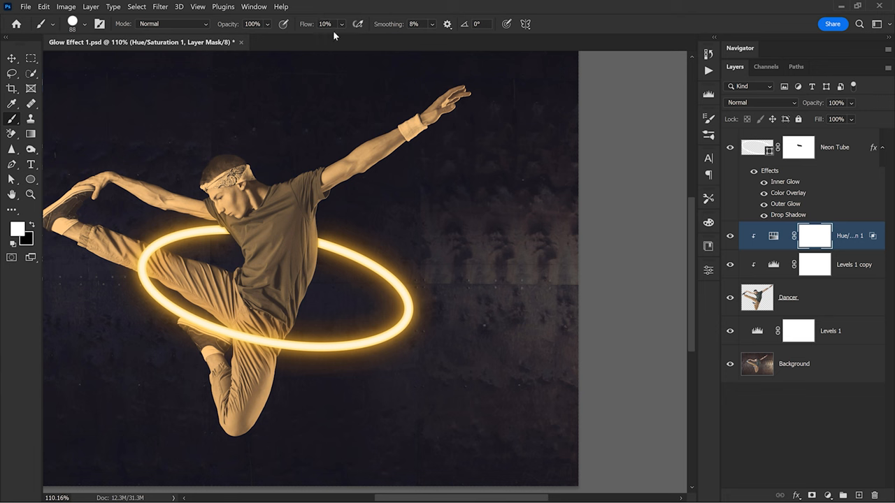
- Set the brush flow to 10% and lower its hardness for a soft edge
click(86, 23)
text(3.)
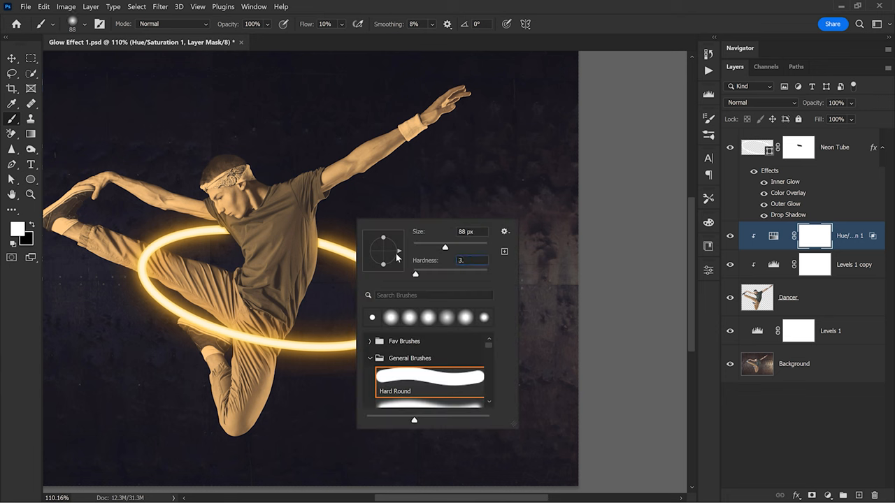
click(409, 233)
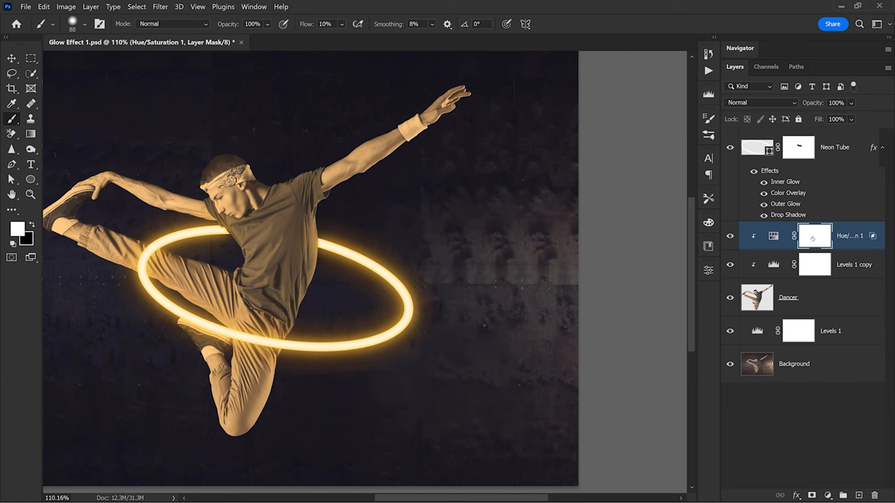
- Invert the tint mask and paint orange light onto the dancer's arm and body near the ring
key(ctrl+i)
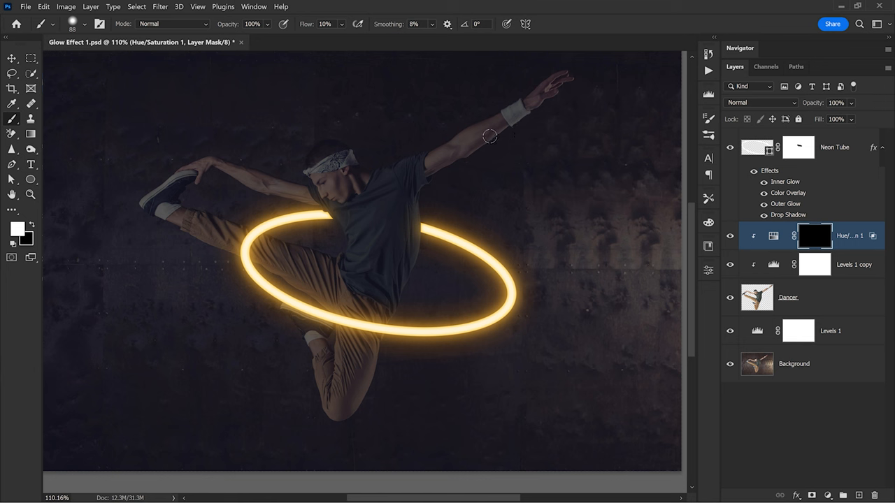
mouse_move(544, 197)
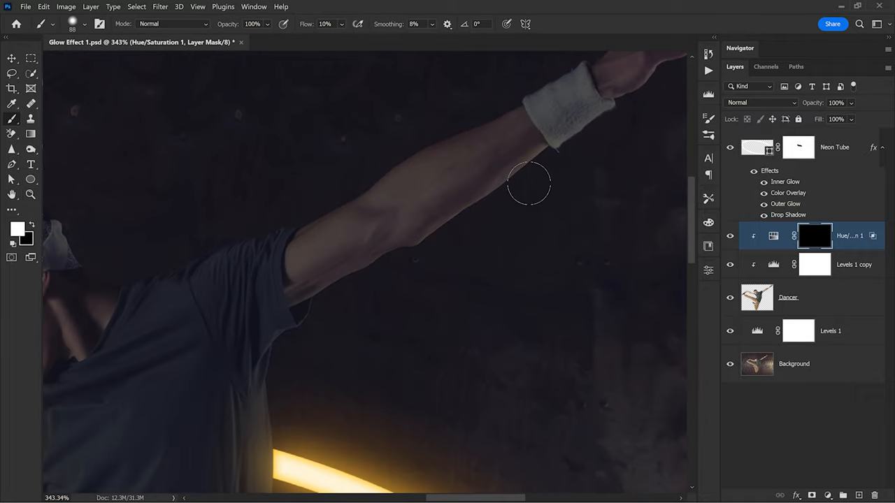
drag(529, 184, 320, 309)
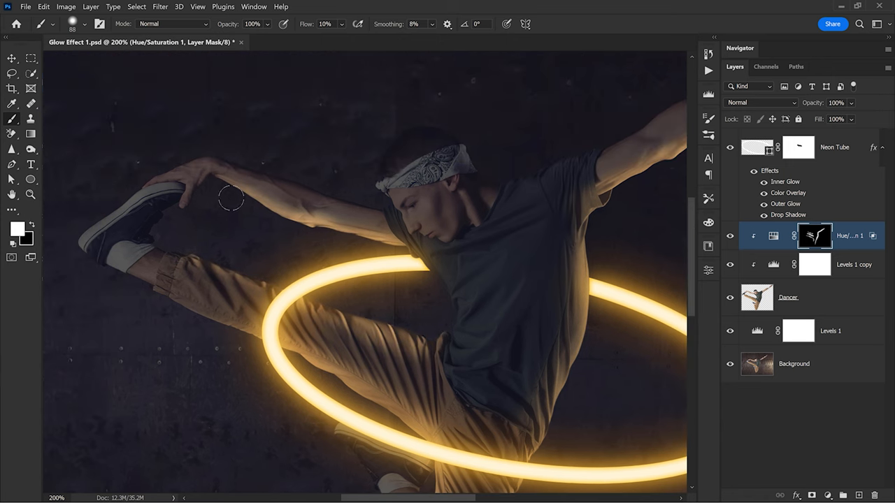
mouse_move(211, 196)
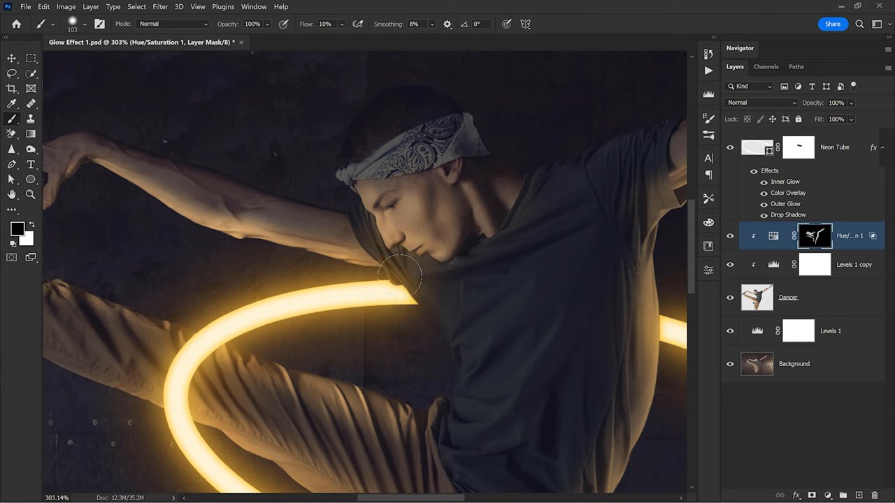
mouse_move(427, 327)
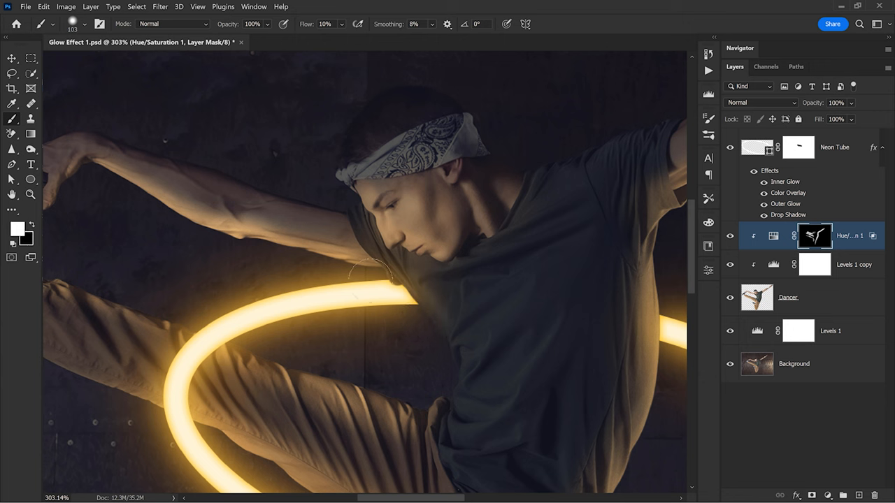
drag(370, 269, 440, 381)
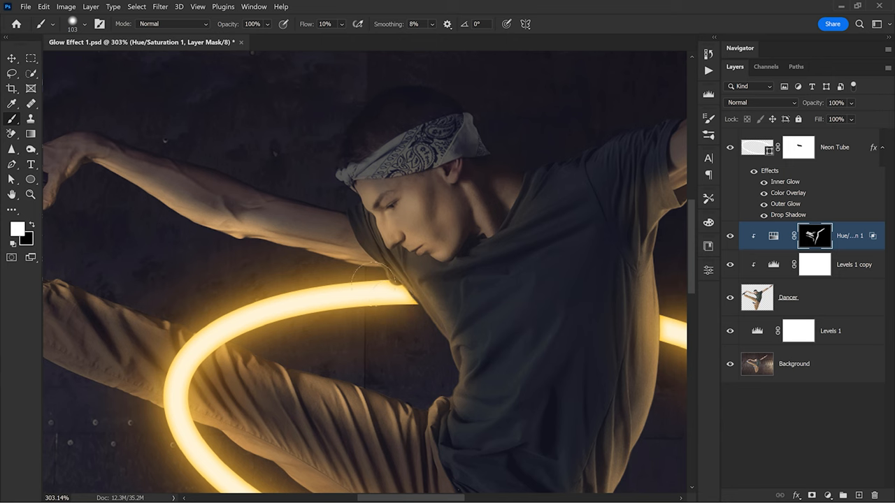
mouse_move(560, 369)
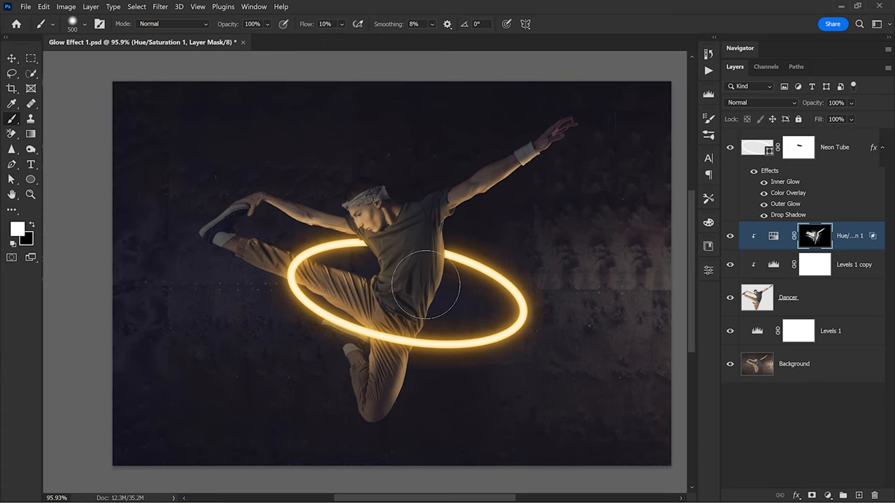
- Duplicate Hue/Saturation 1 and drag the copy below the Dancer layer
click(793, 363)
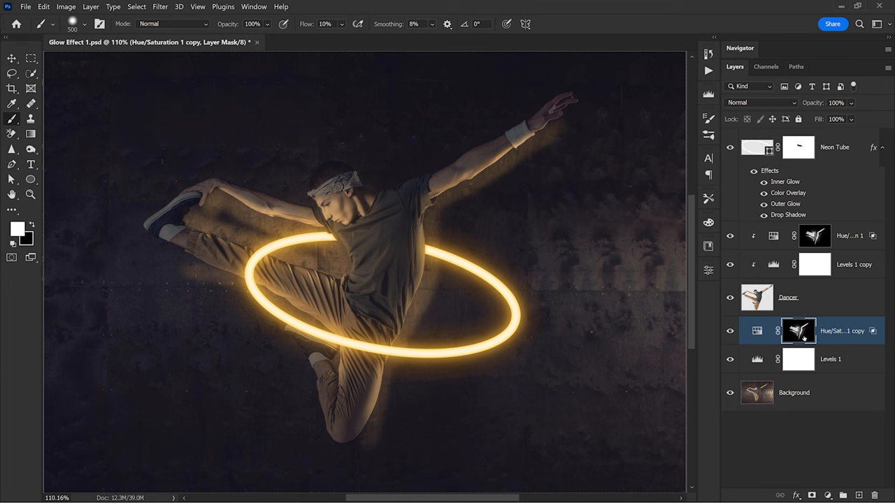
mouse_move(802, 336)
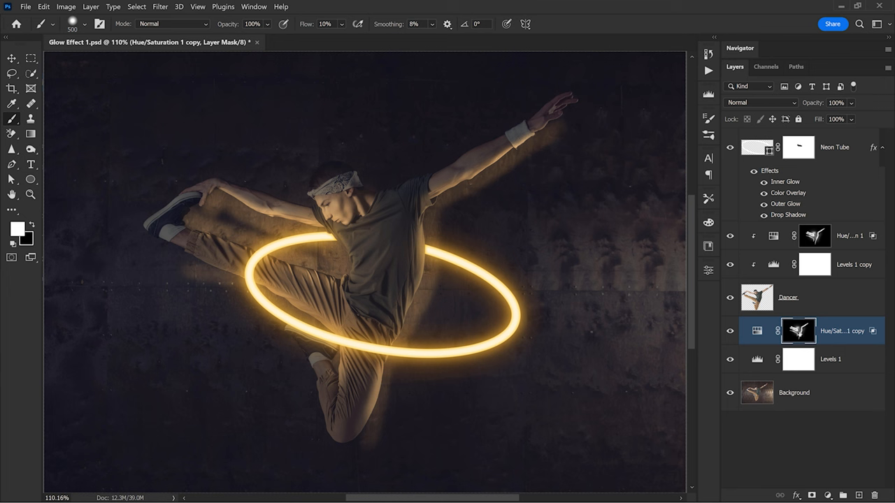
drag(797, 331, 798, 236)
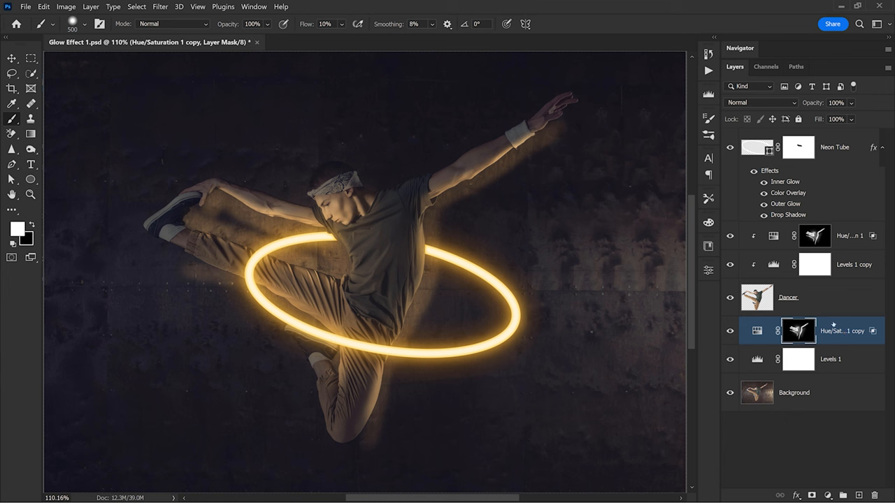
mouse_move(834, 324)
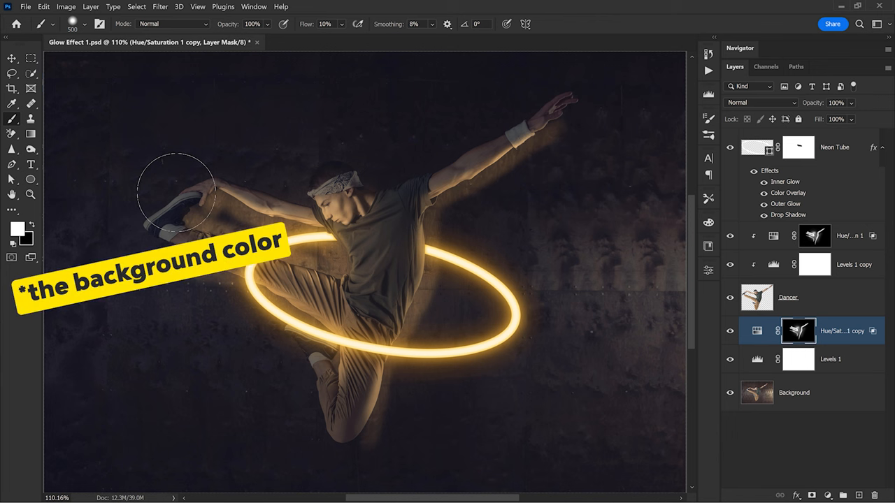
- Fill the copy's mask black and paint a soft 5%-flow glow behind the dancer
key(ctrl+BackSpace)
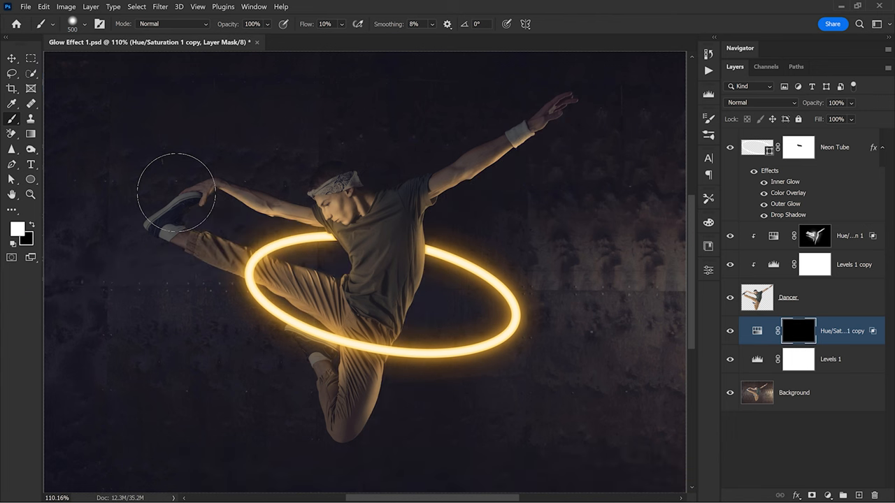
drag(177, 192, 472, 311)
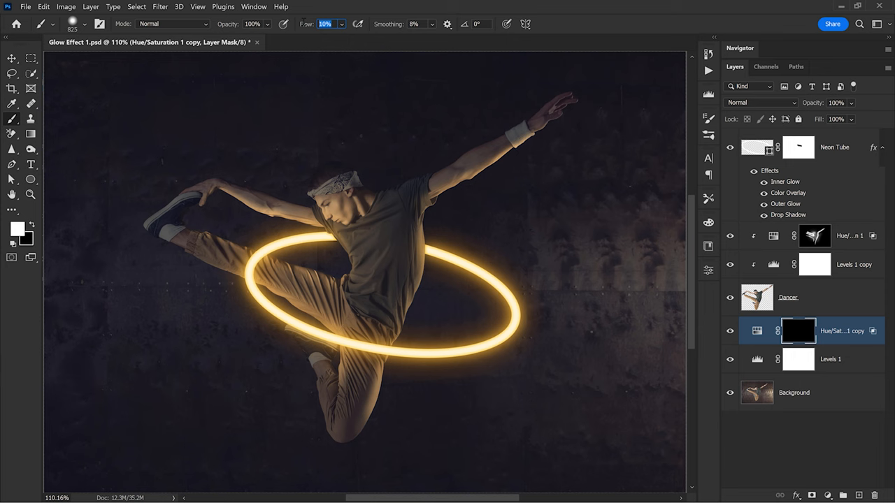
text(5%)
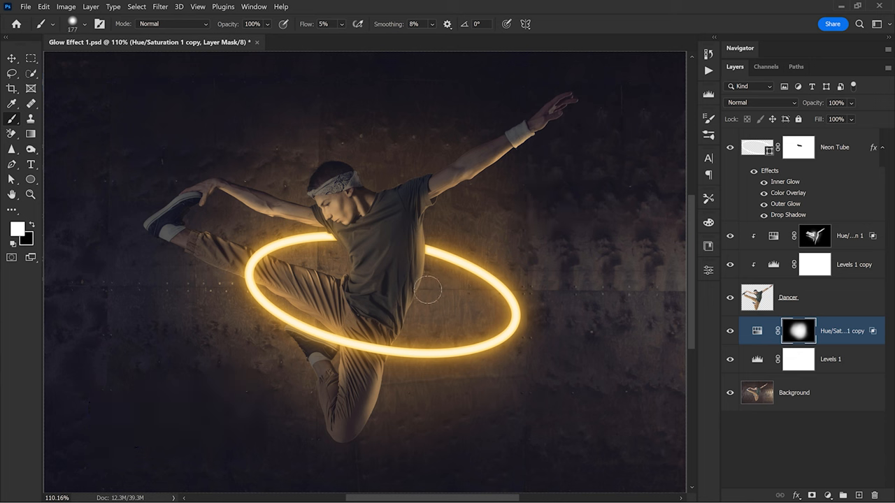
click(815, 235)
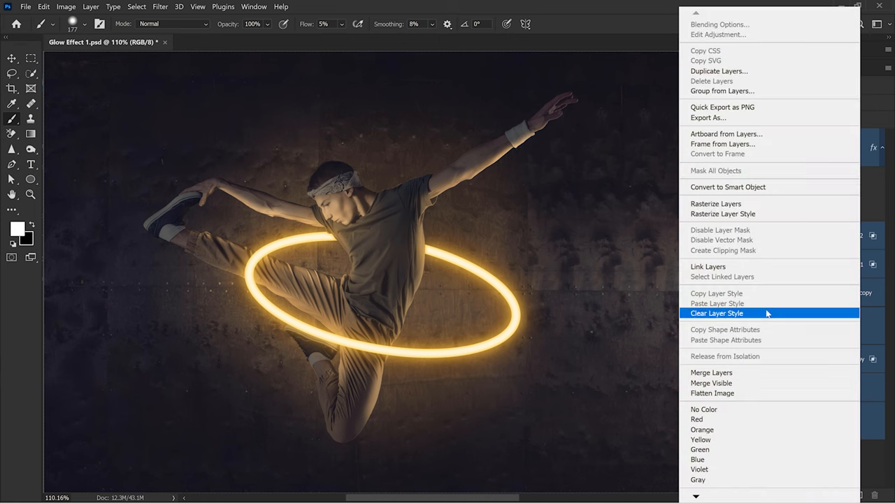
- Combine all layers into one Neon Tube smart object and launch Camera Raw Filter
click(716, 313)
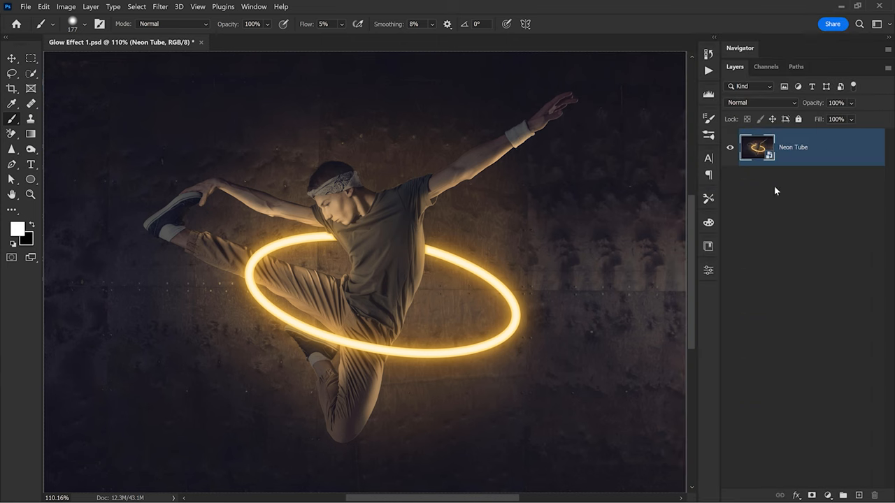
click(160, 6)
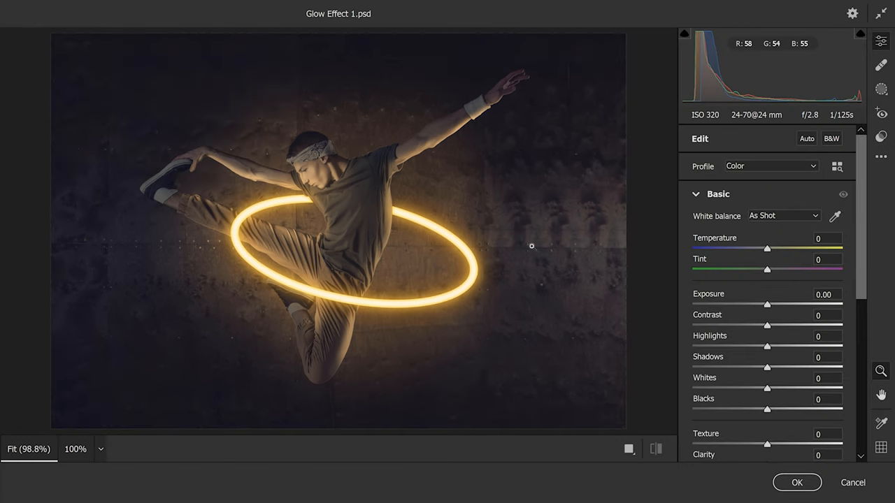
mouse_move(812, 208)
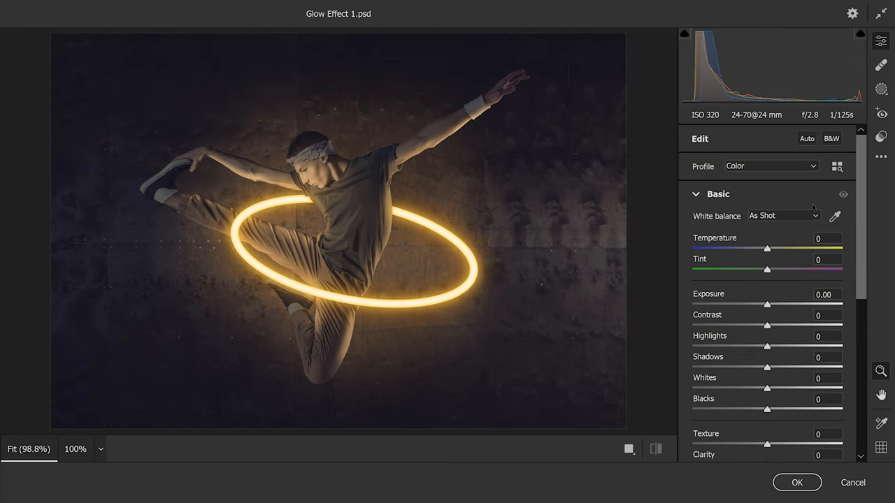
- Raise Texture to +19 and Clarity to +29 in Camera Raw's Basic panel
scroll(down, 3)
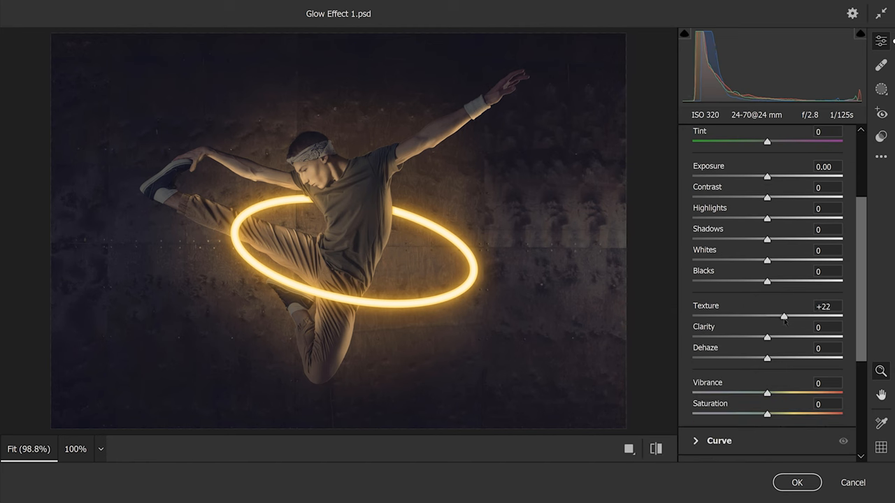
drag(767, 338, 788, 338)
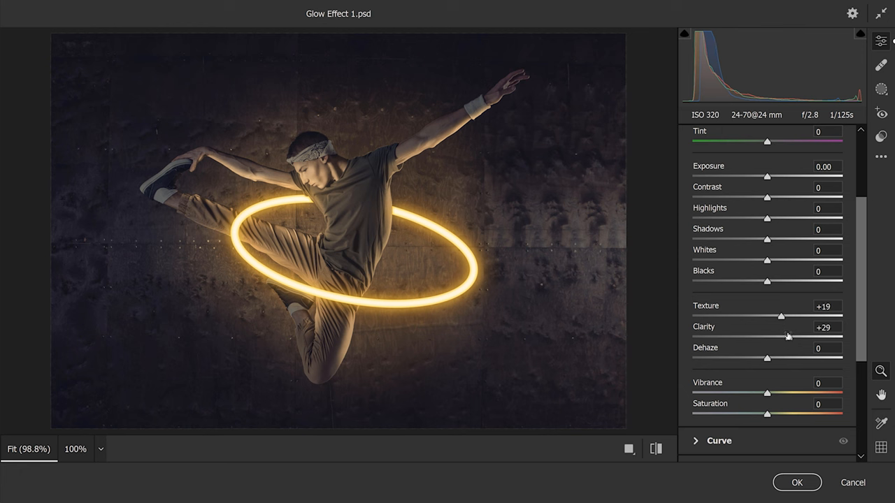
scroll(down, 3)
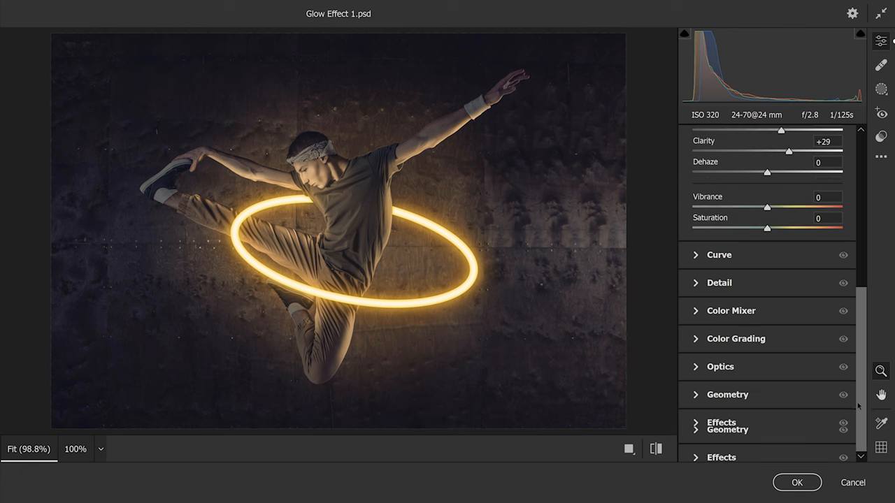
- Use Color Grading wheels to push shadows and midtones blue, highlights warm yellow
click(735, 338)
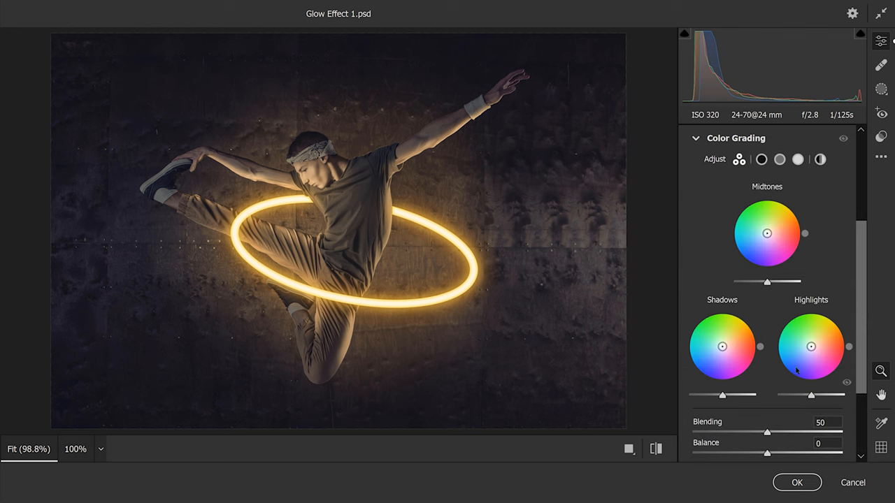
drag(722, 347, 718, 349)
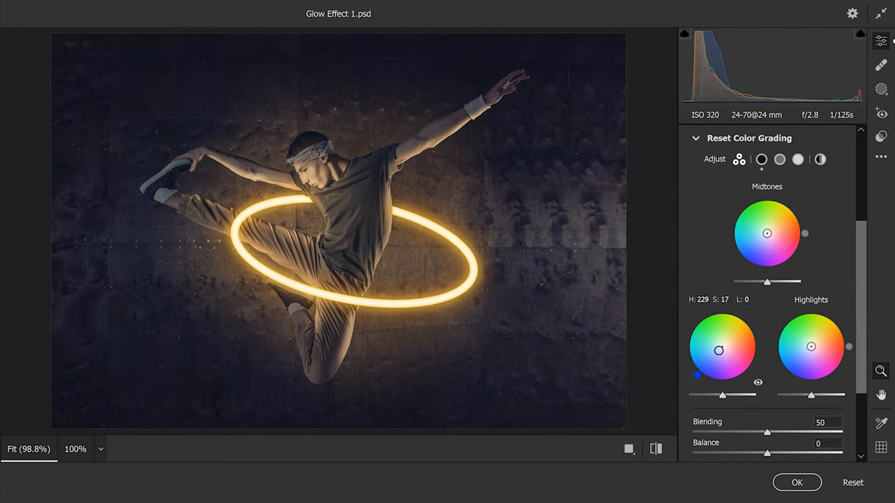
drag(718, 349, 717, 351)
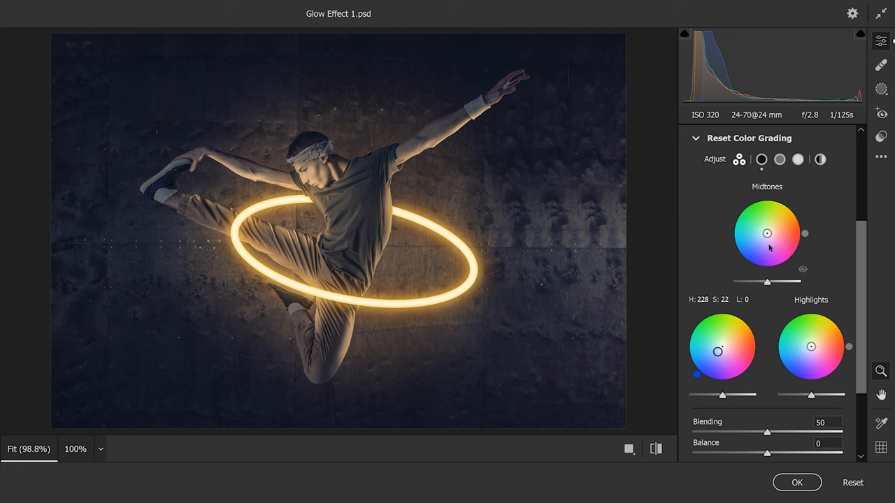
drag(767, 233, 762, 240)
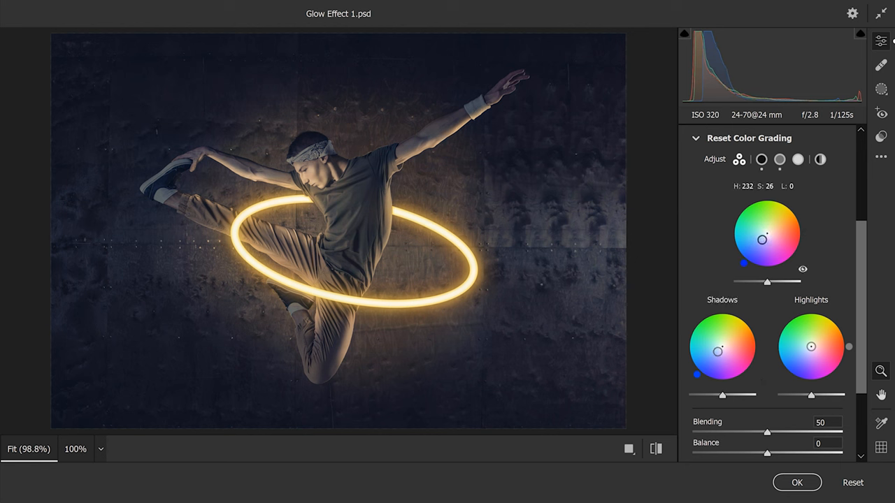
drag(762, 240, 763, 240)
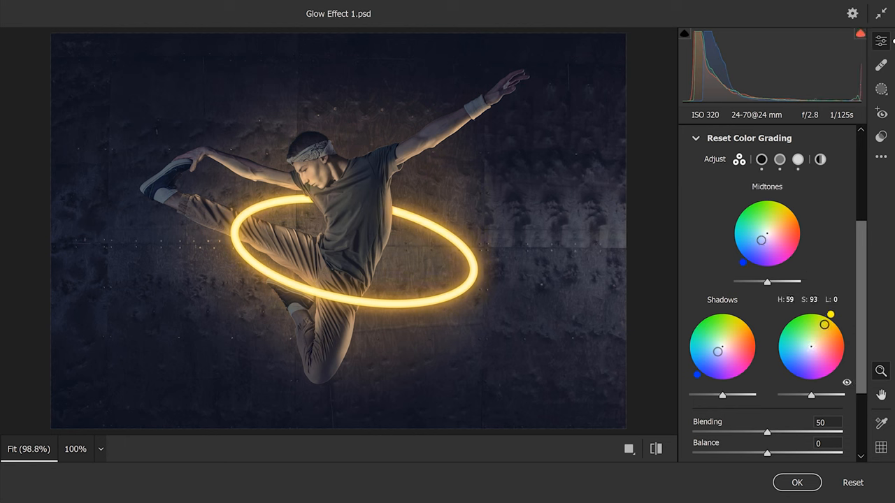
drag(830, 313, 825, 324)
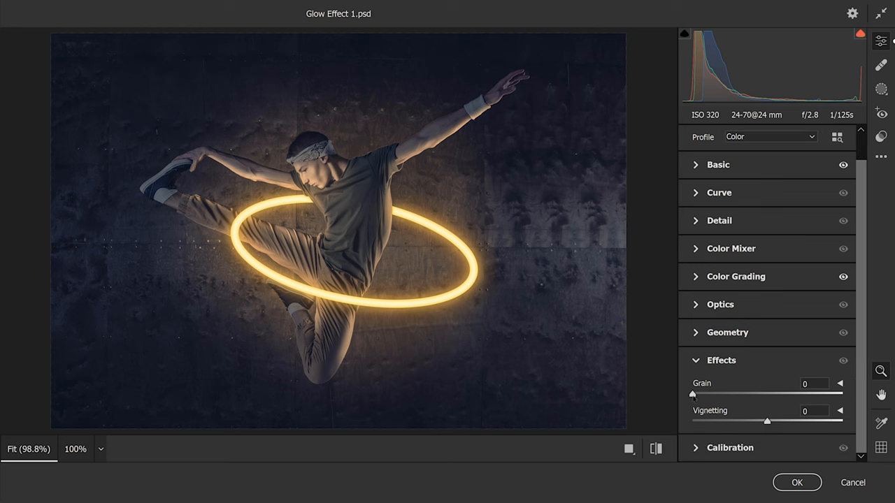
- Set Grain to 15 and Vignetting to -24, then apply the Camera Raw filter
drag(692, 394, 723, 395)
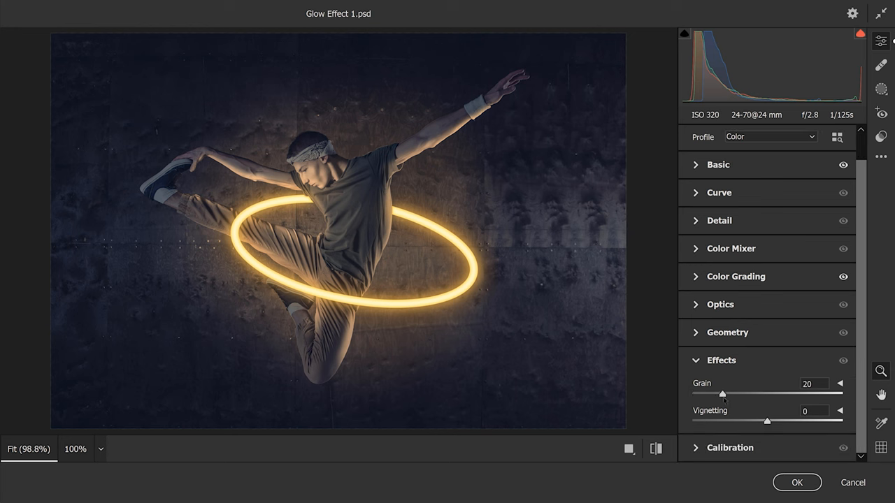
drag(765, 421, 753, 420)
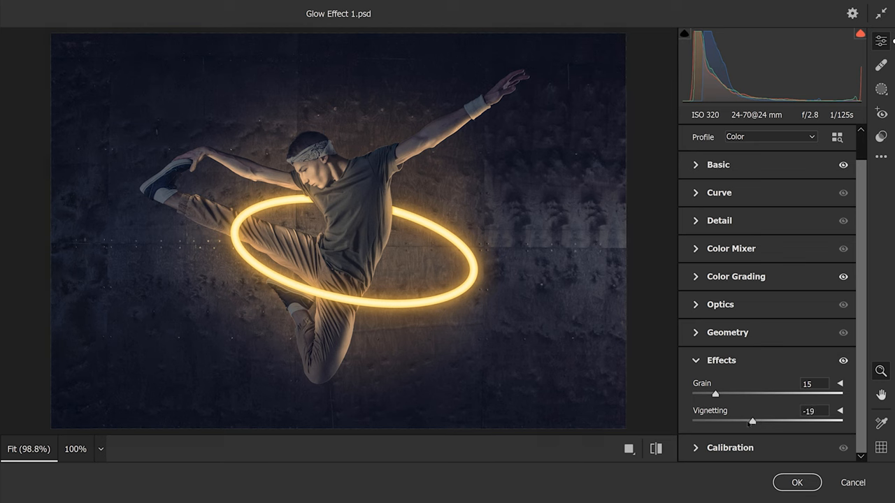
drag(752, 421, 747, 421)
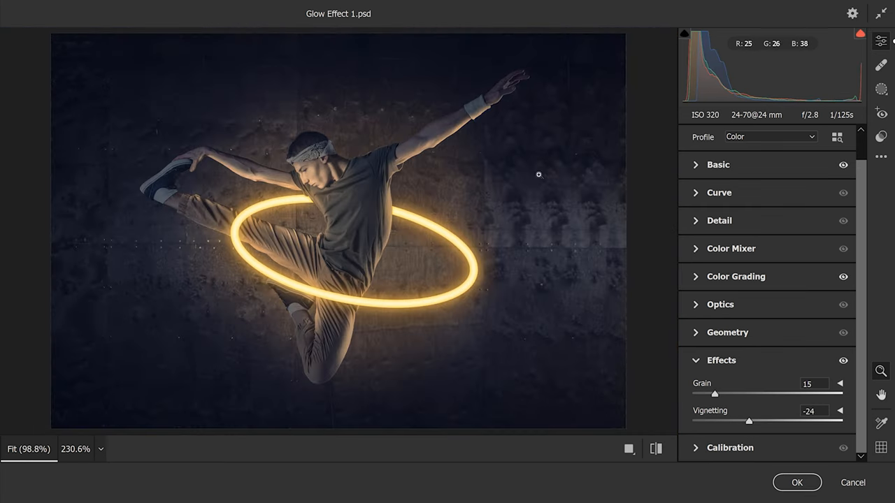
click(796, 483)
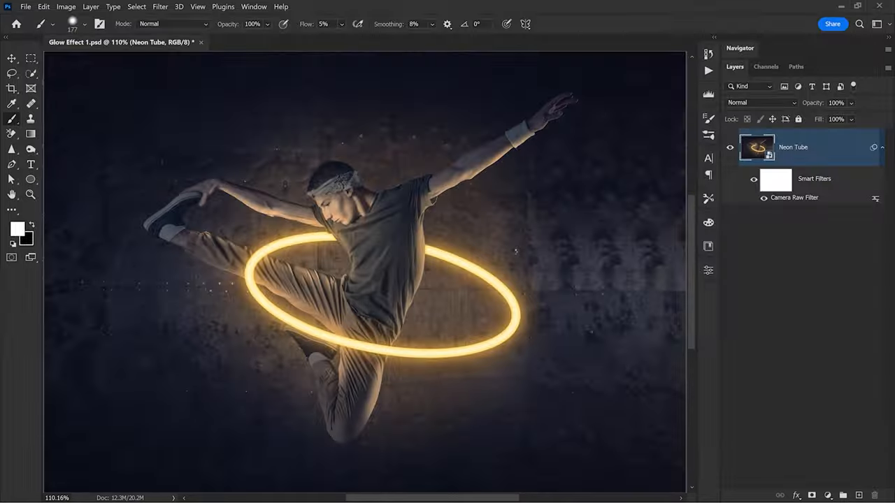